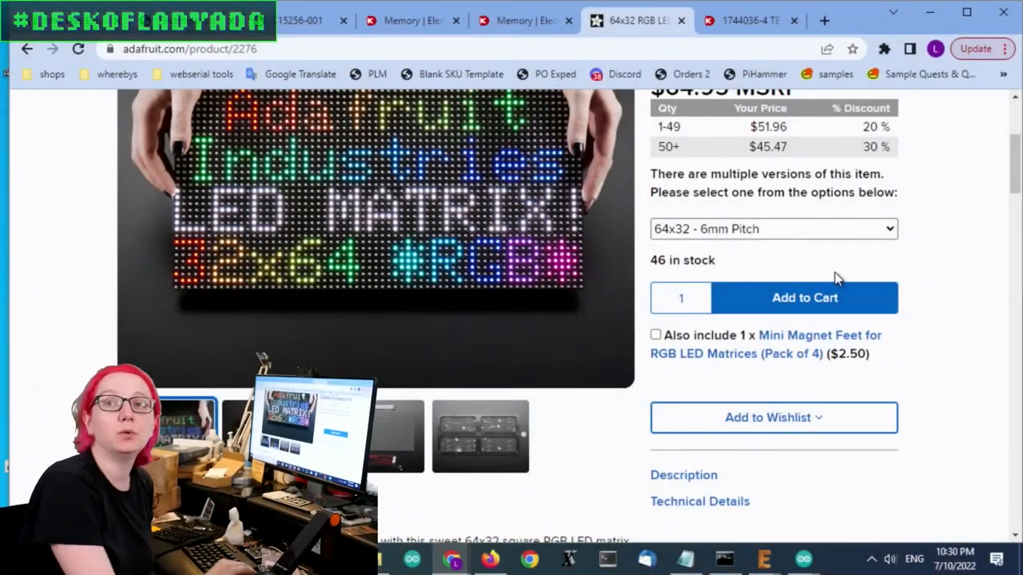
- Browse the 64x32 RGB LED Matrix gallery to see the panel back and power-cable photo
scroll("down", 3)
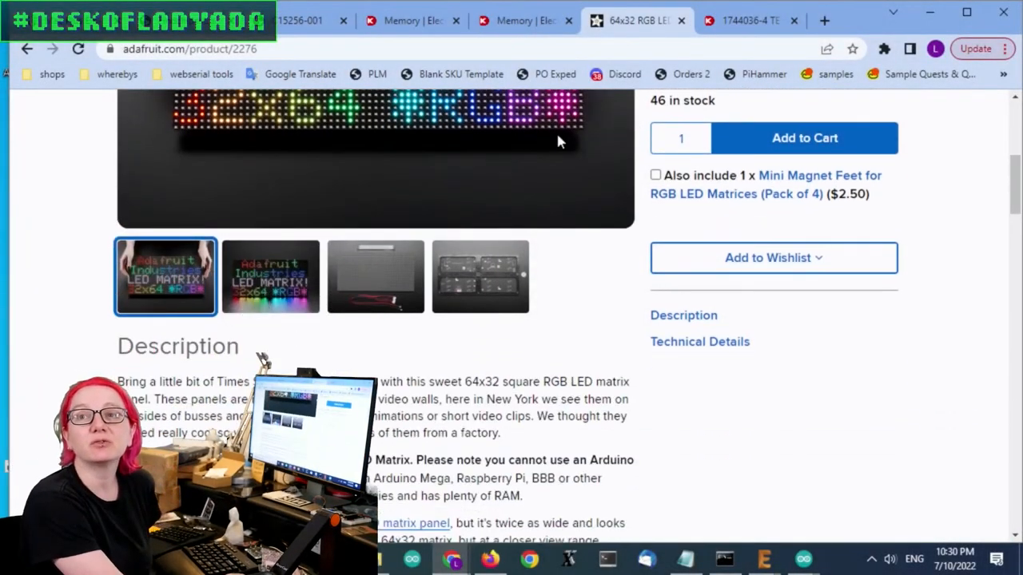
left_click(480, 277)
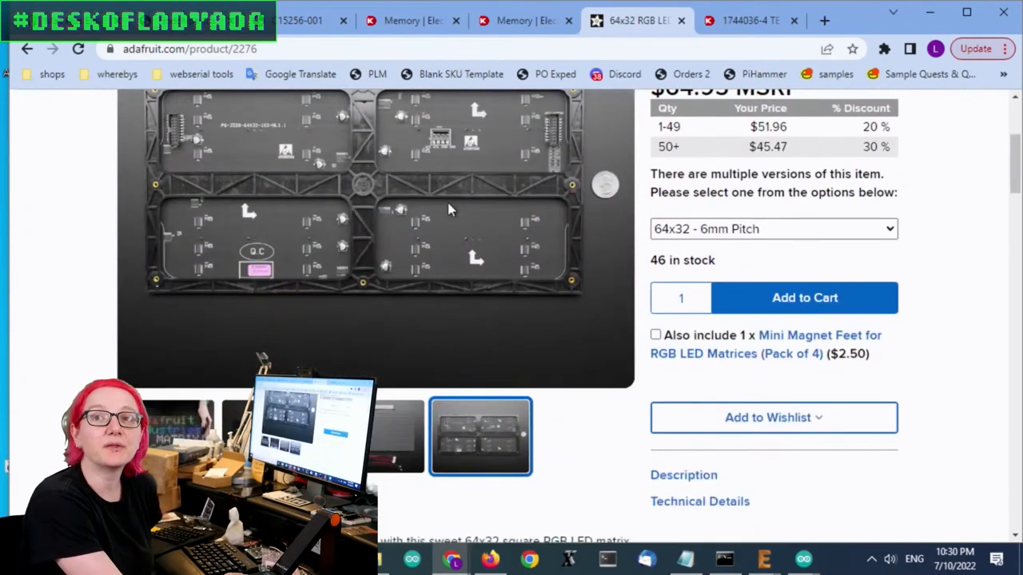
mouse_move(606, 356)
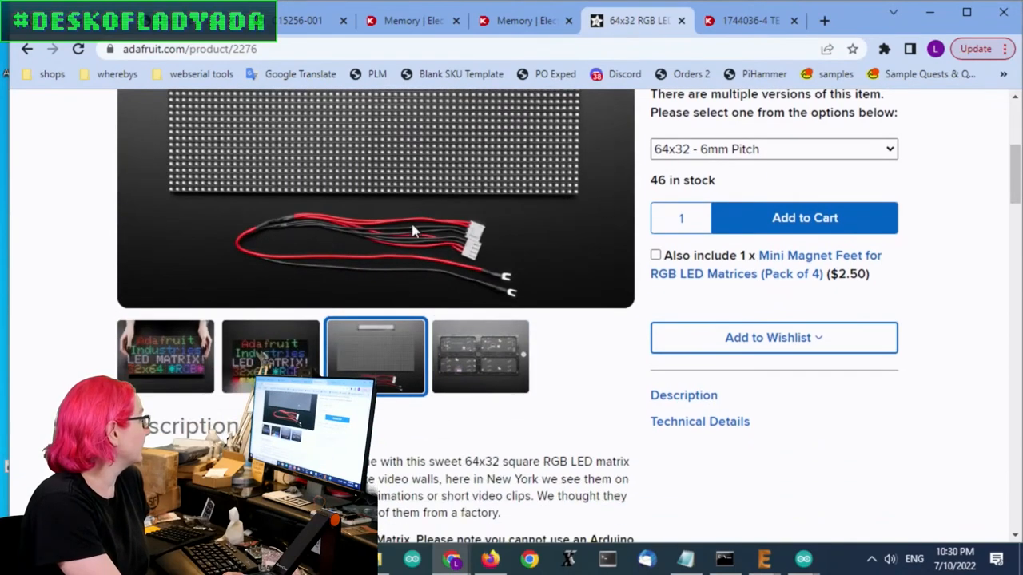
mouse_move(436, 250)
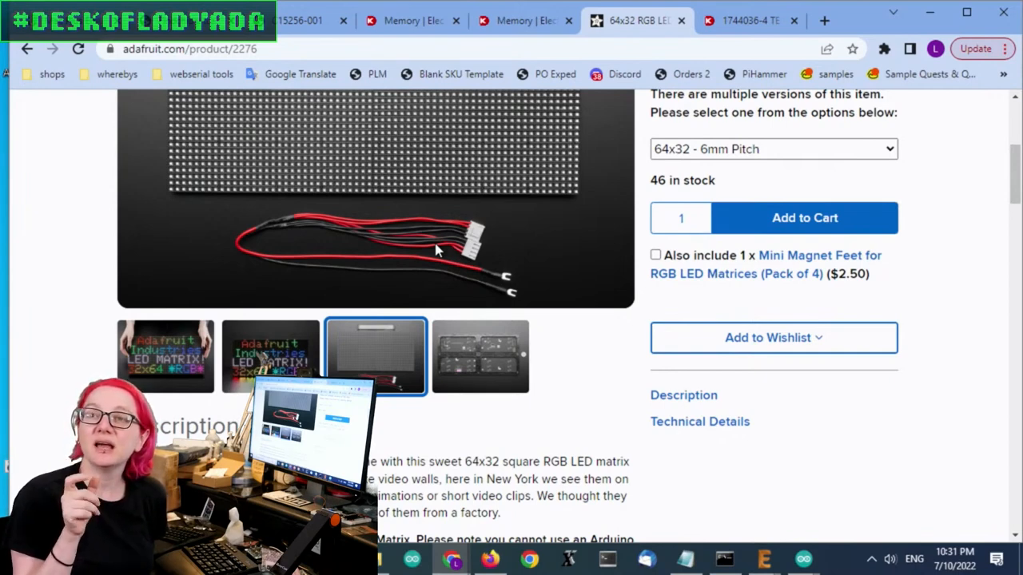
scroll("down", 3)
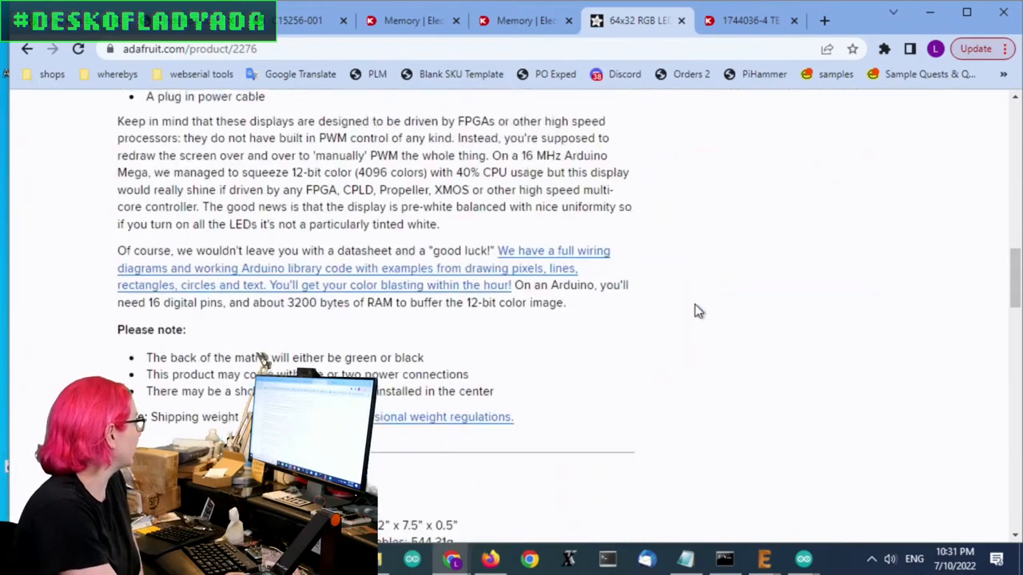
scroll("down", 3)
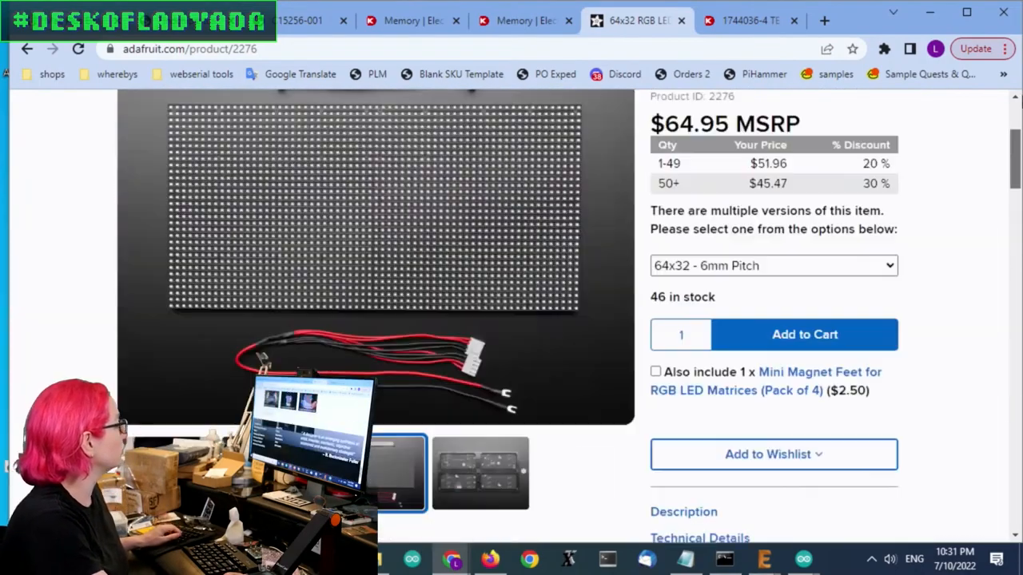
- Search Adafruit for 'rgb matrix power cable' and open the Replacement 5V Power Cable
type("rgb matrix power cable")
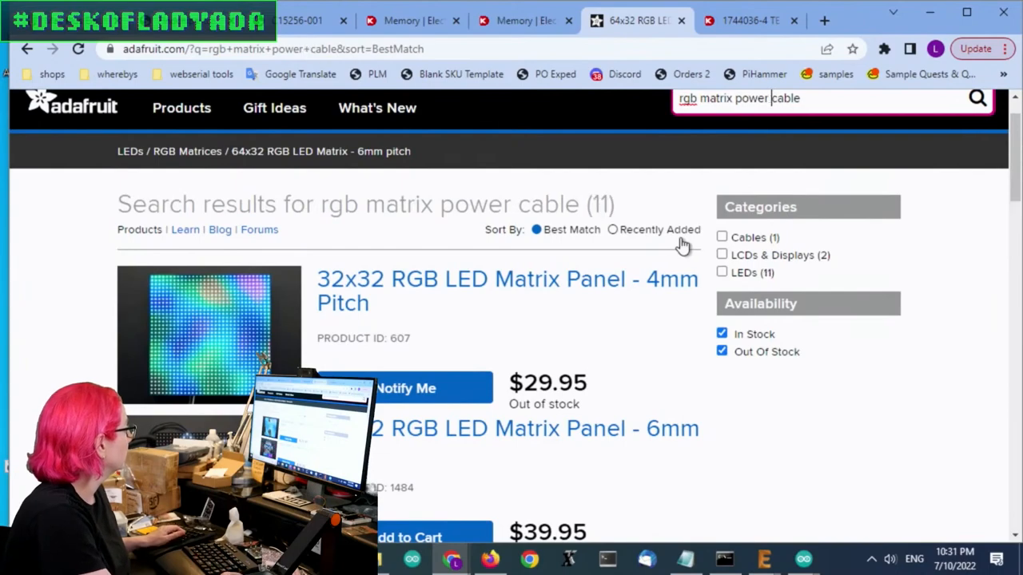
scroll("down", 3)
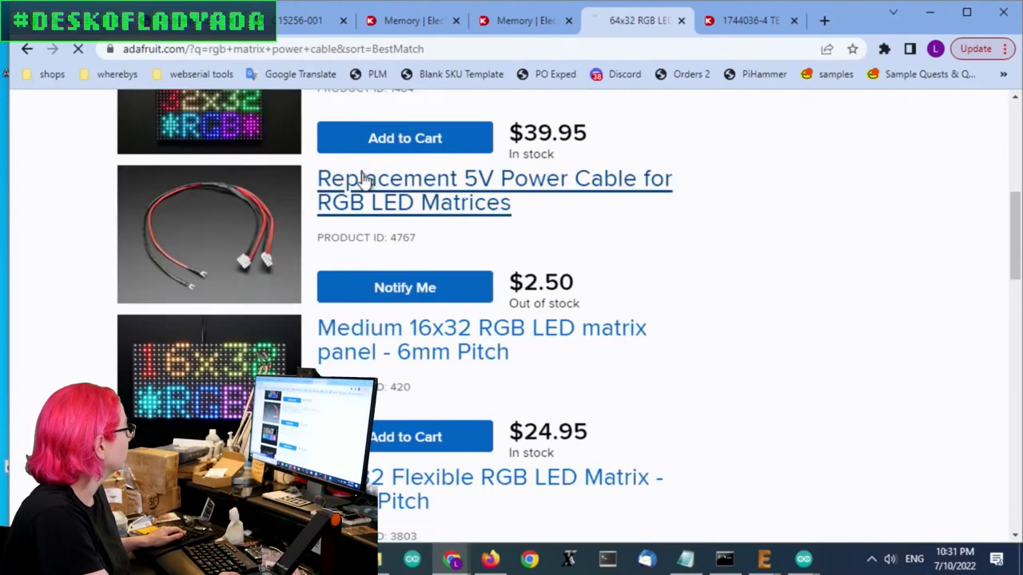
left_click(494, 178)
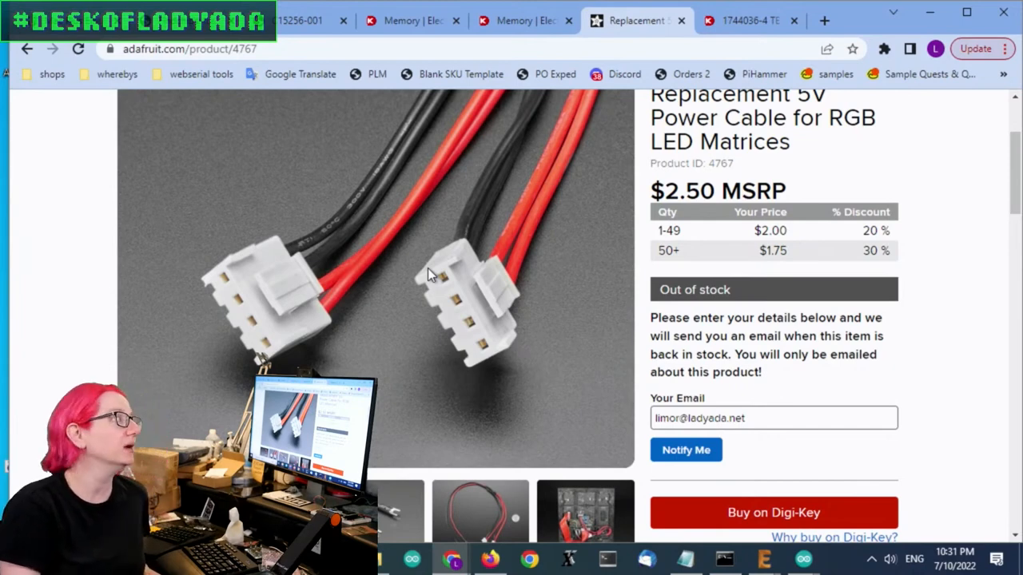
mouse_move(423, 112)
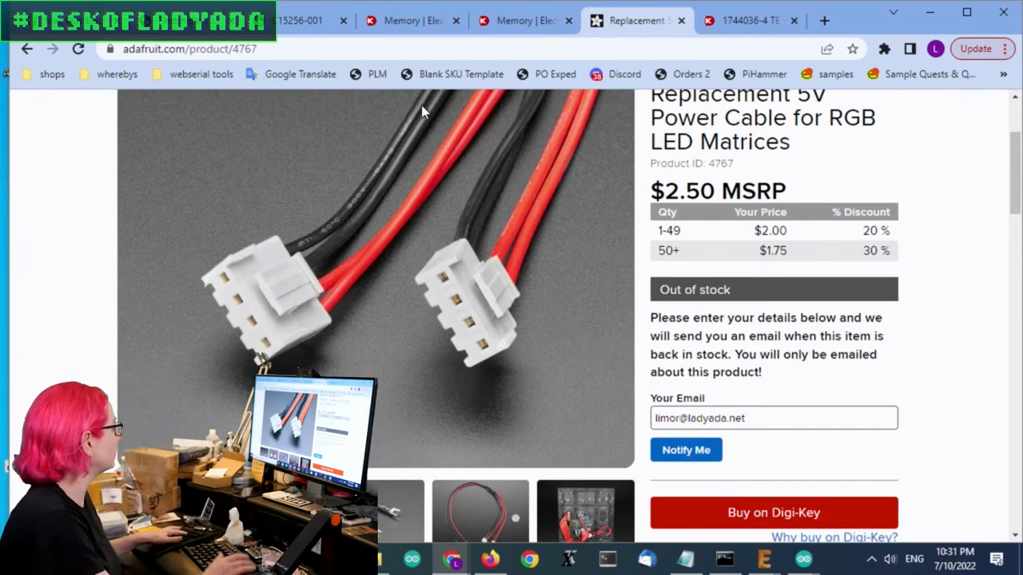
mouse_move(702, 262)
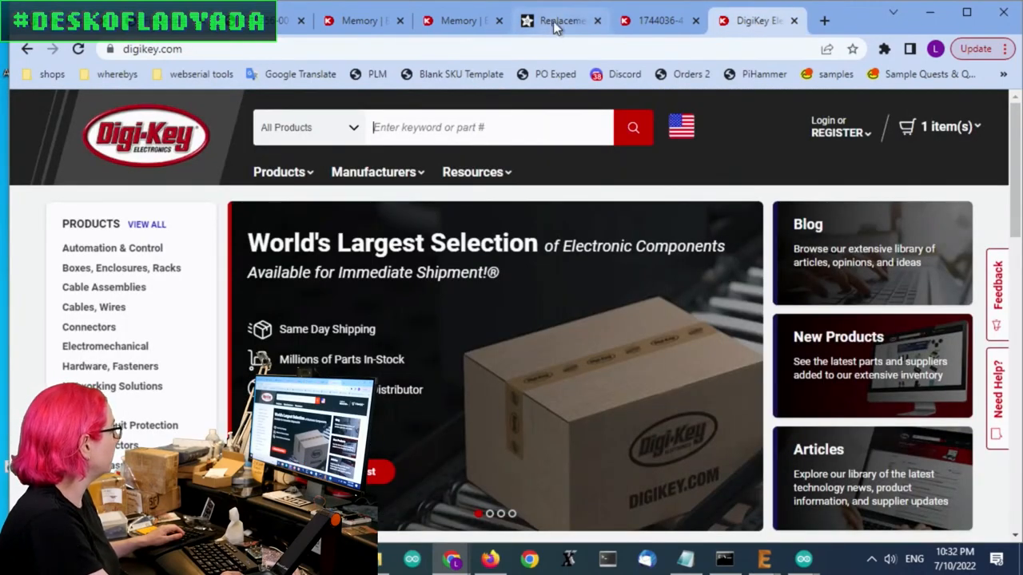
- Search Digi-Key for 'rectangular connector', enable the beta, and open Free Hanging, Panel Mount
type("rectangular connector")
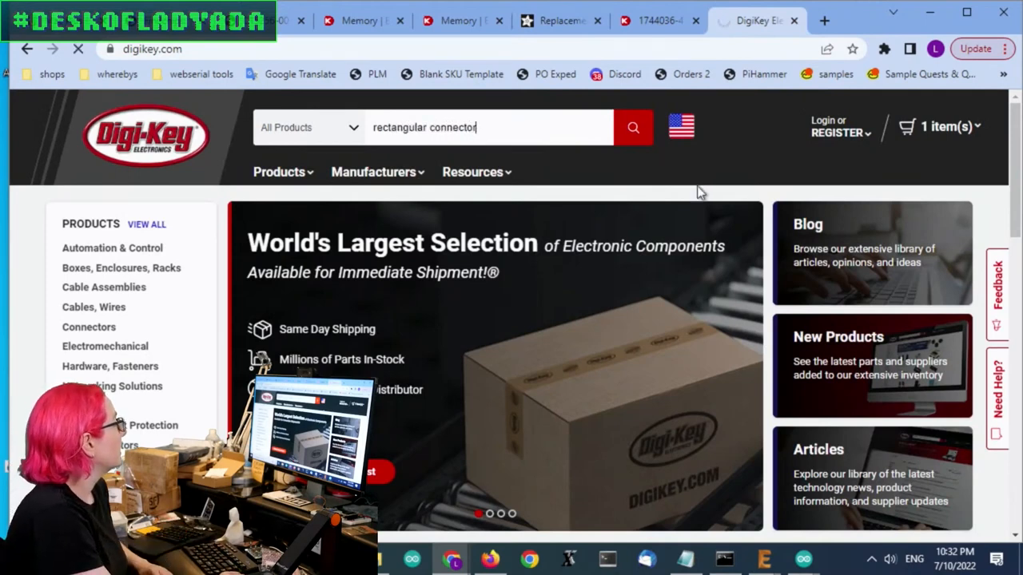
left_click(633, 127)
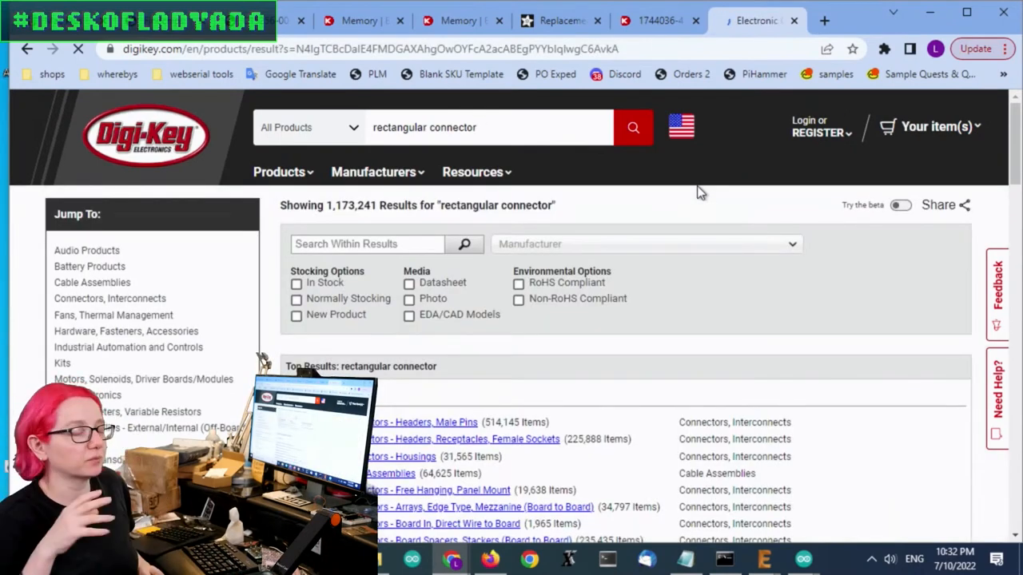
scroll("down", 3)
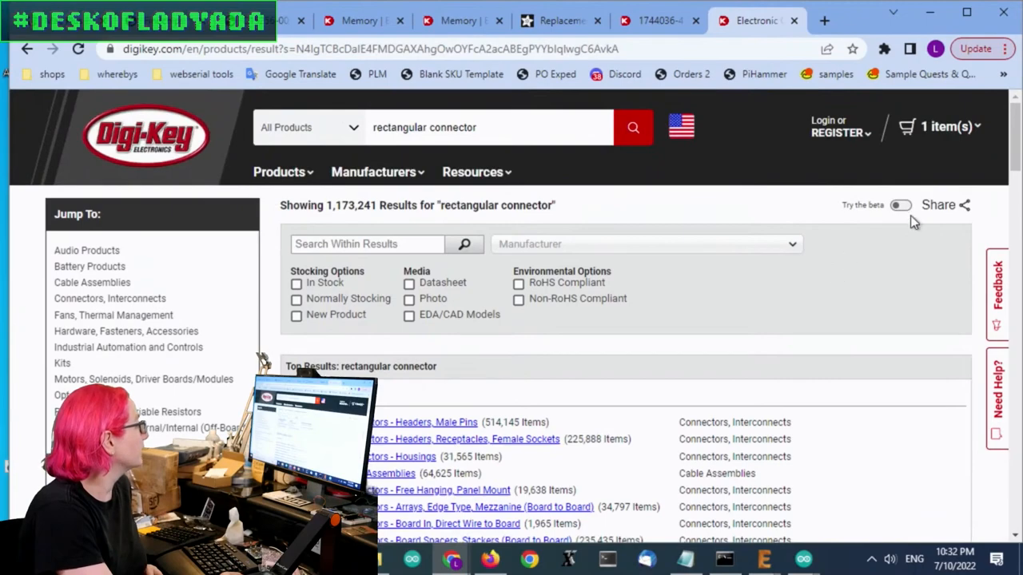
scroll("down", 3)
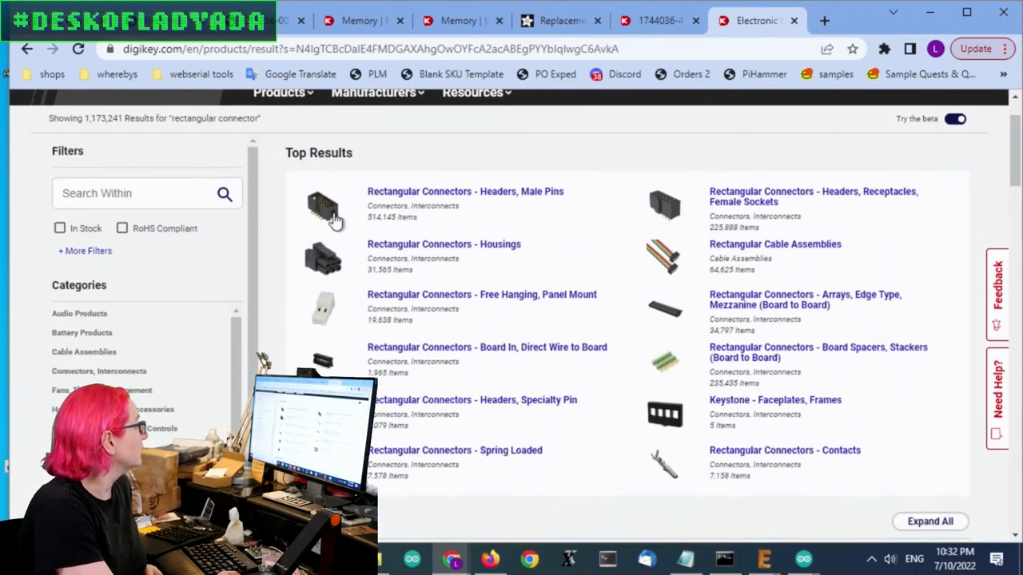
mouse_move(343, 256)
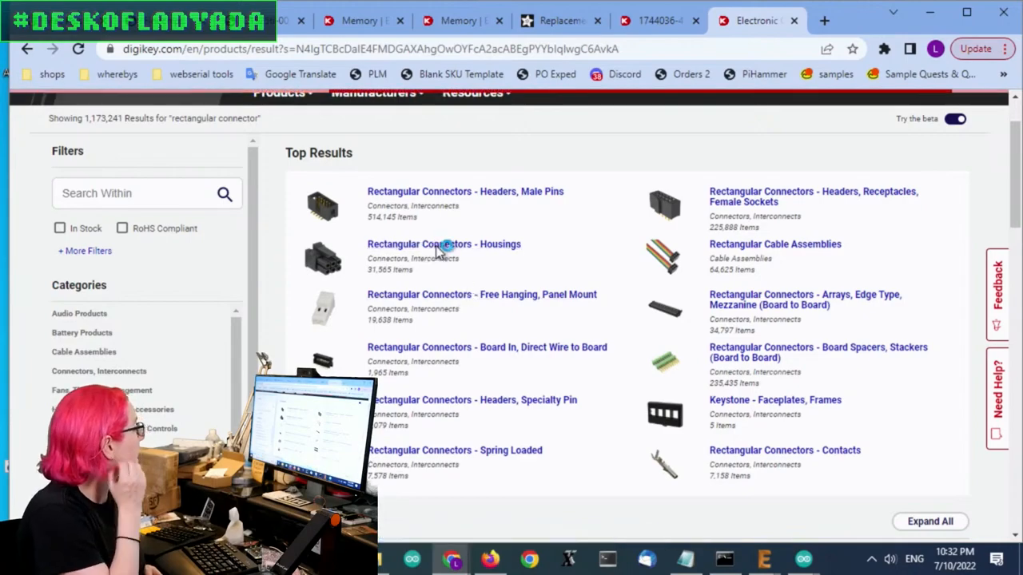
left_click(443, 244)
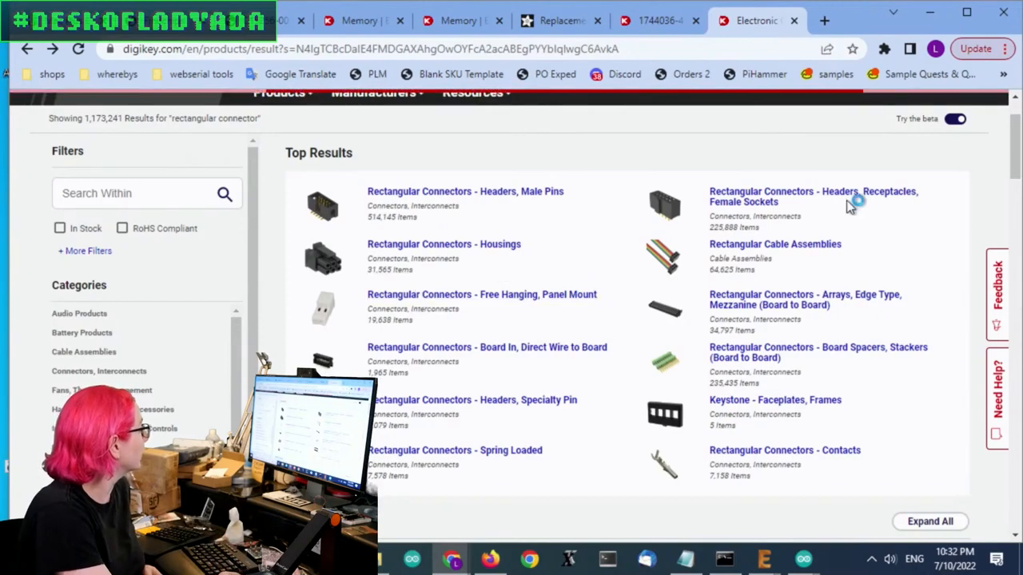
left_click(482, 294)
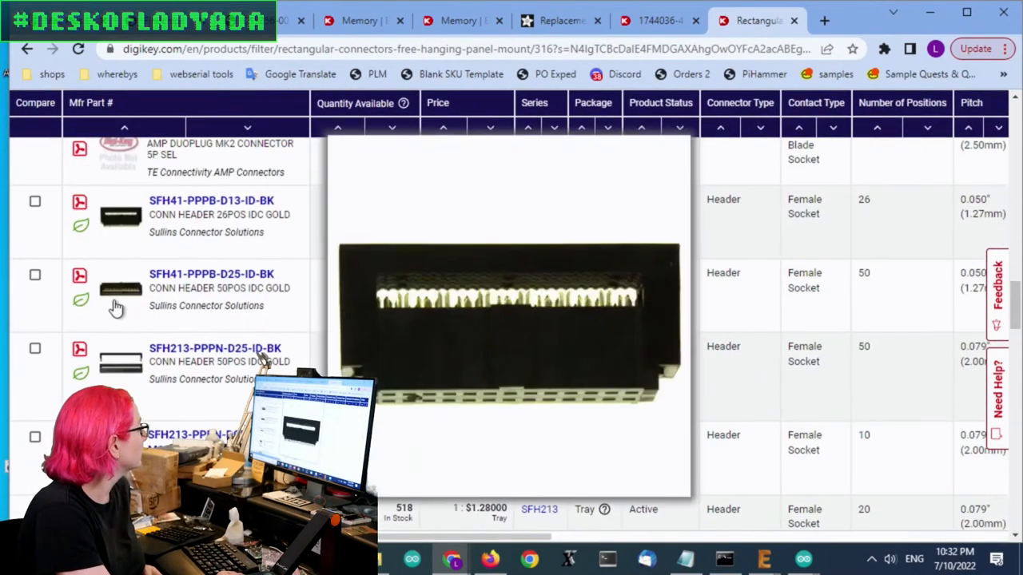
- Glance at the other tabs, then choose and apply a filter on the 913 connector results
scroll("down", 3)
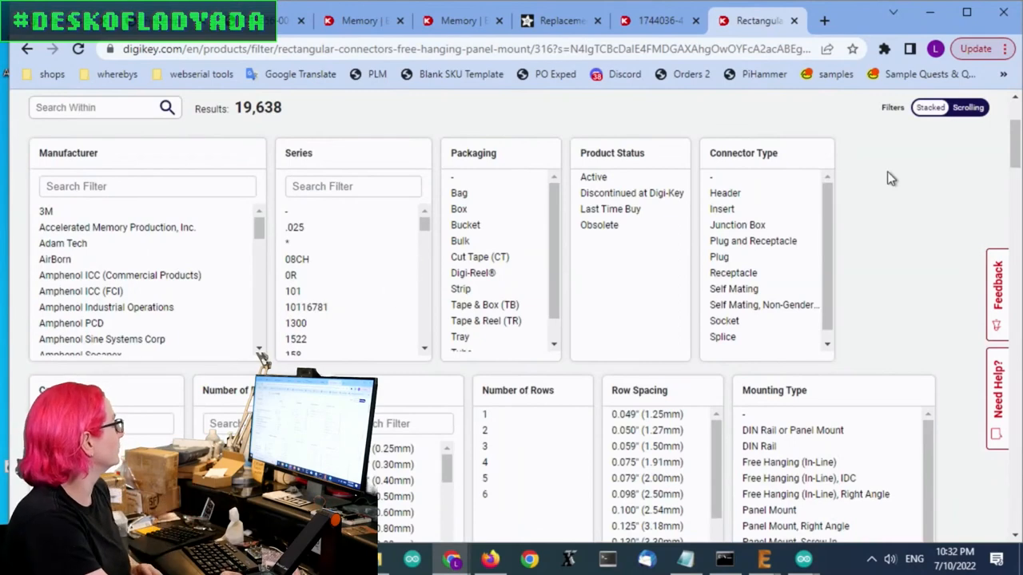
left_click(655, 20)
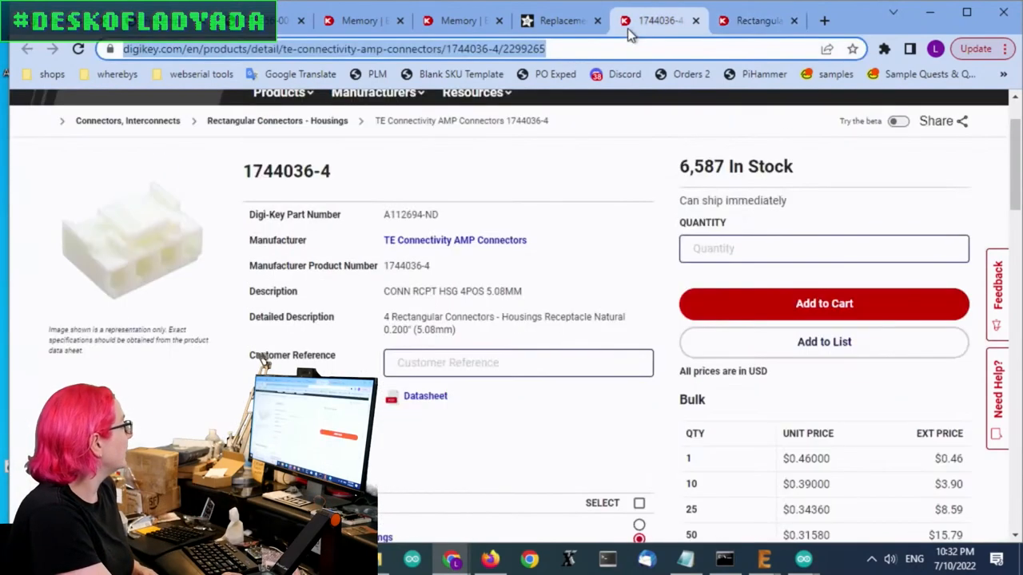
left_click(559, 20)
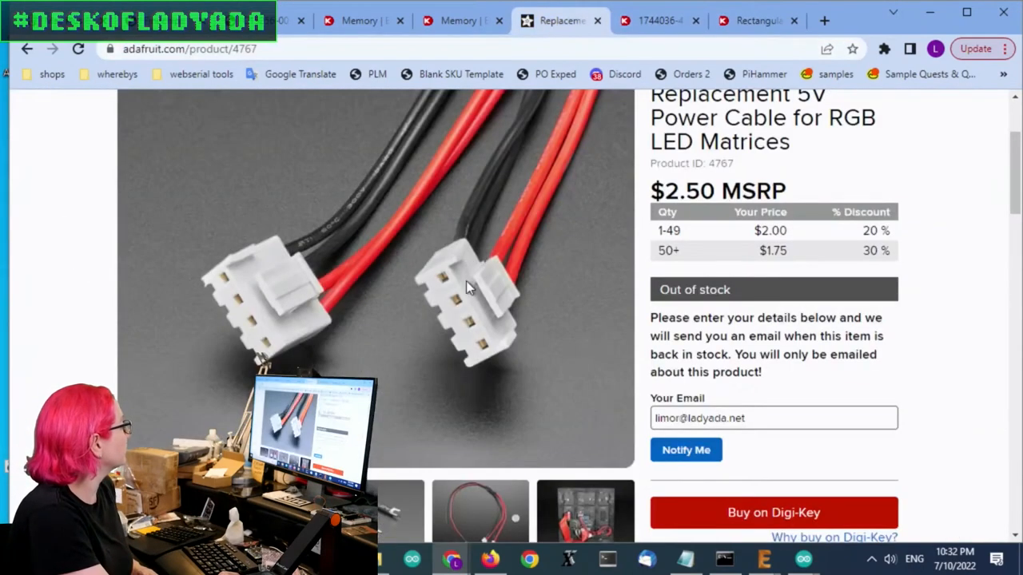
left_click(758, 20)
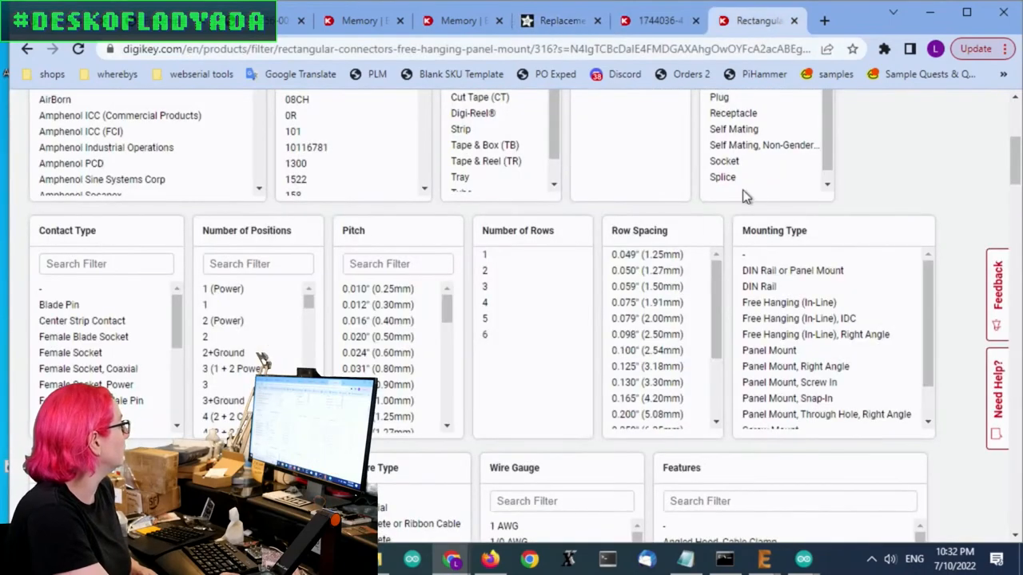
left_click(484, 254)
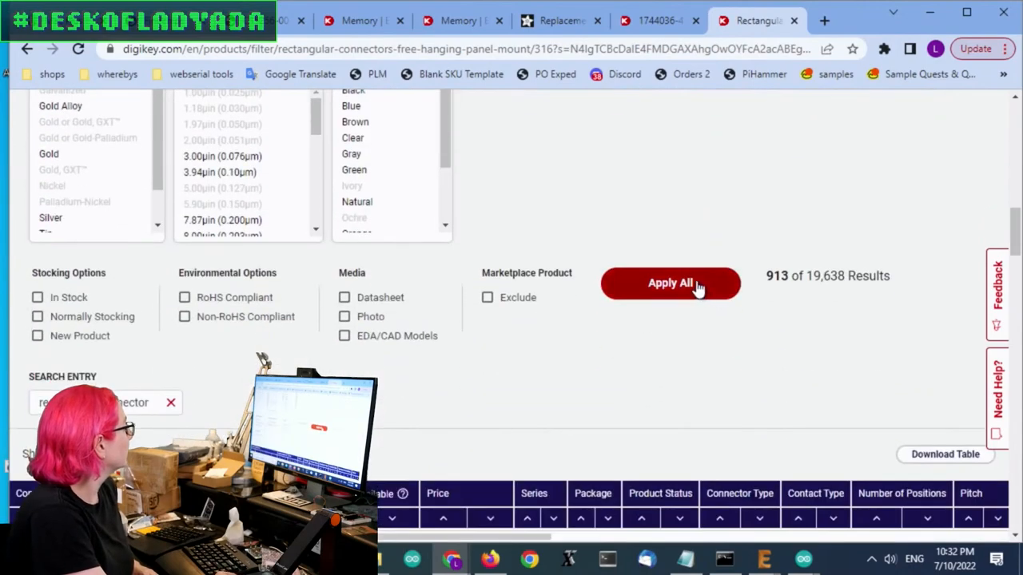
left_click(670, 283)
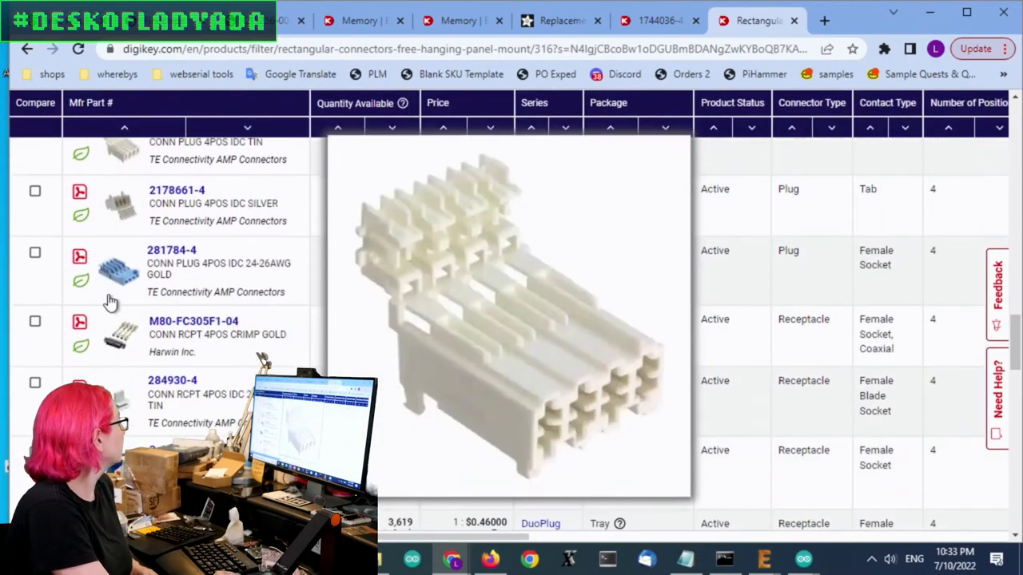
scroll("down", 3)
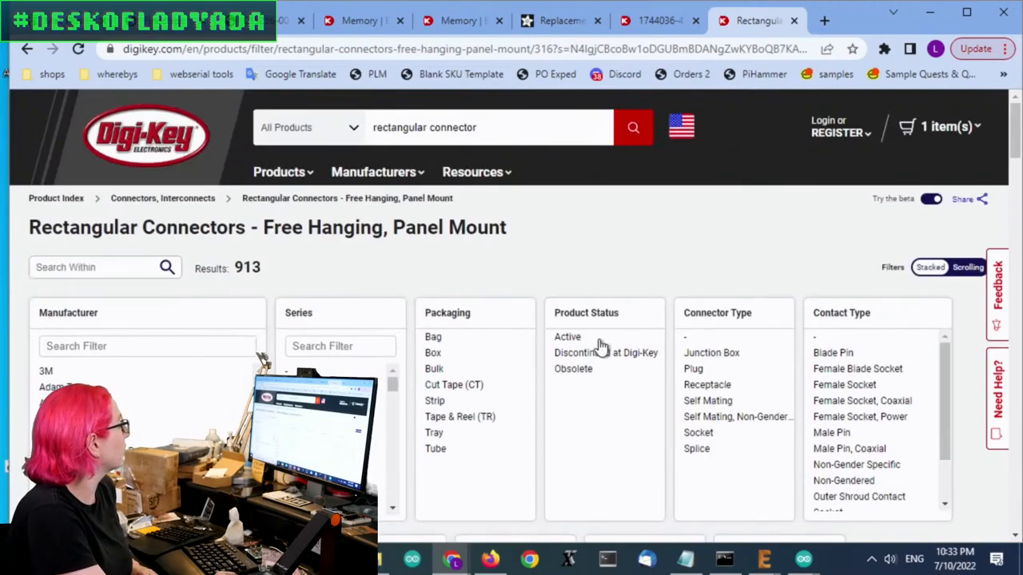
- Apply both Free Hanging mounting types (628 results), then go back to Top Results
scroll("down", 3)
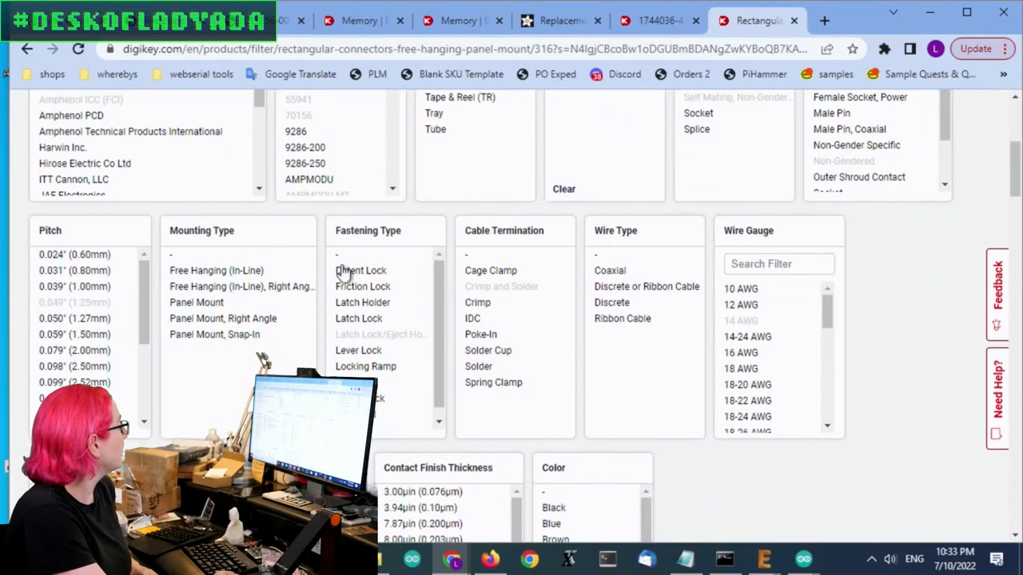
left_click(216, 270)
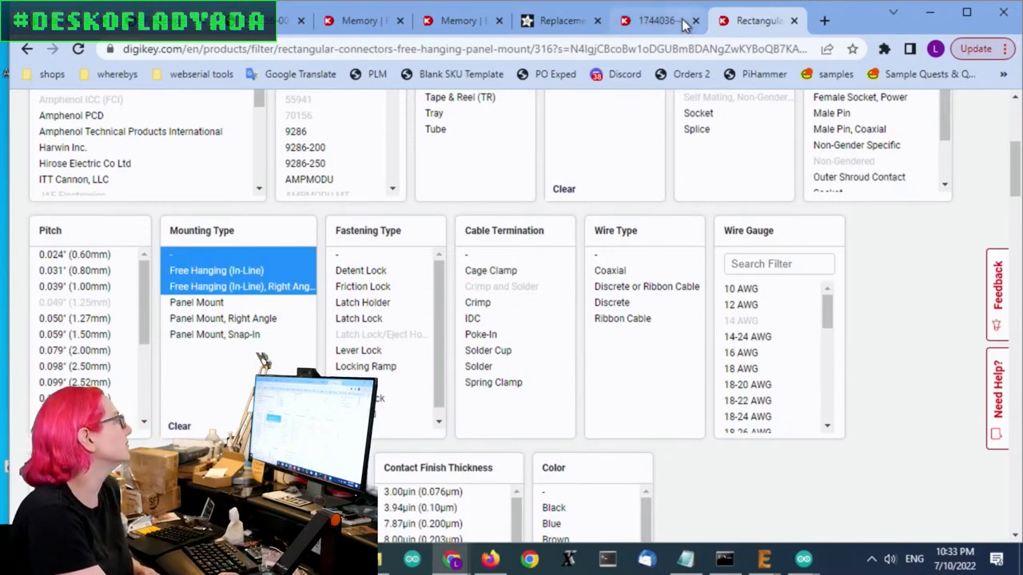
left_click(655, 20)
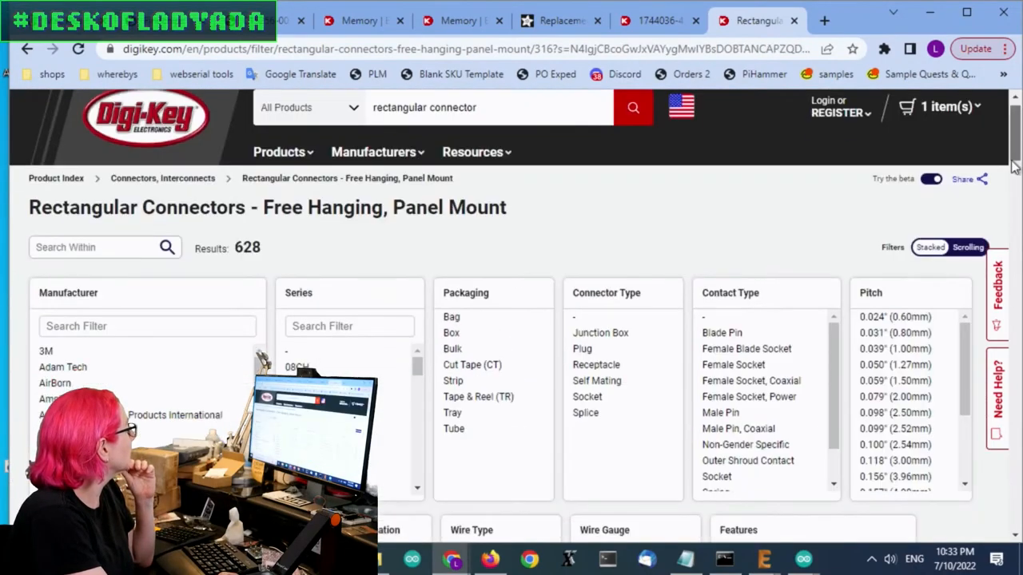
scroll("down", 3)
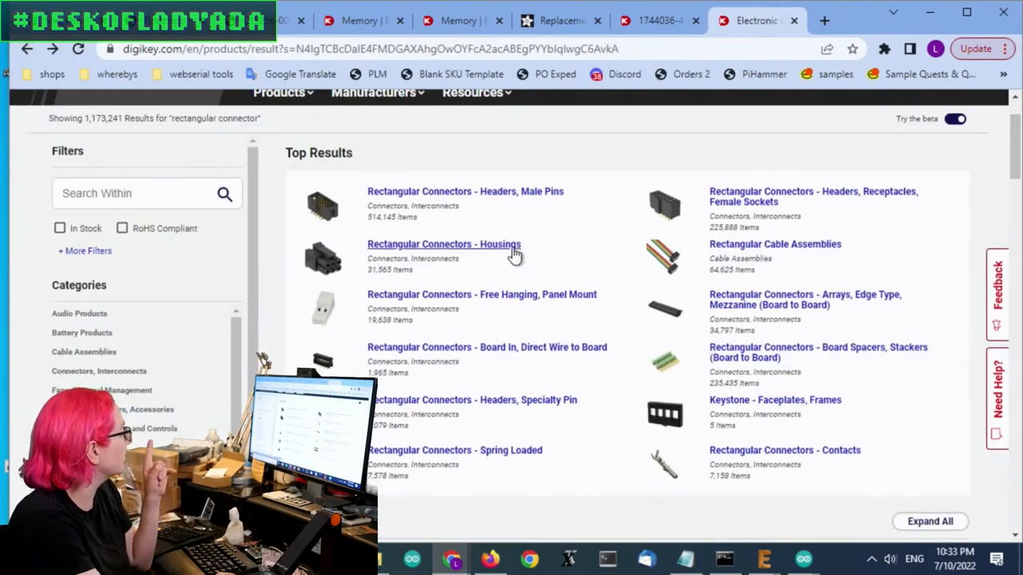
- Open Housings and filter to Active, 1 row, 4 positions, 0.200" (5.08mm) pitch
left_click(444, 243)
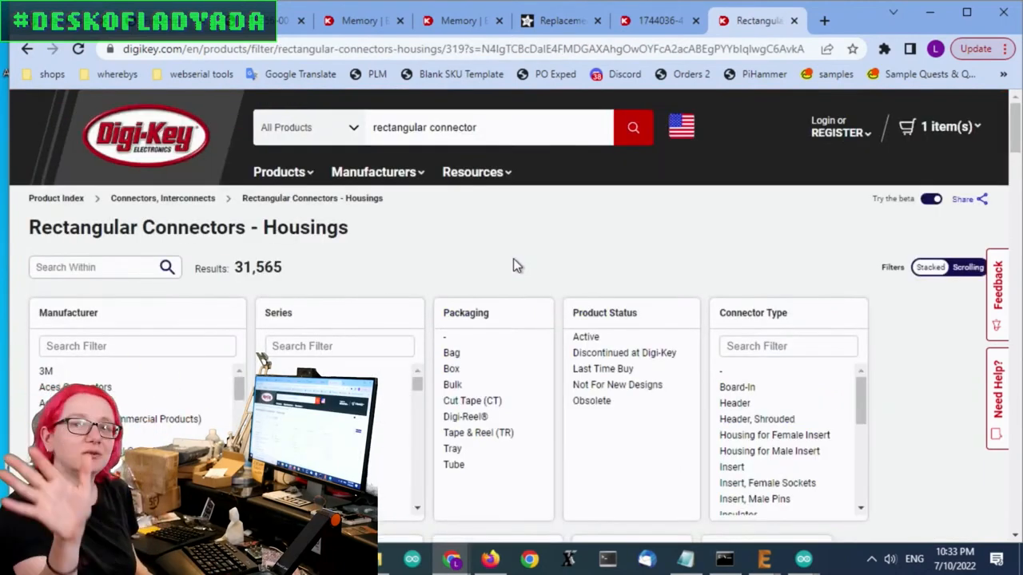
scroll("down", 3)
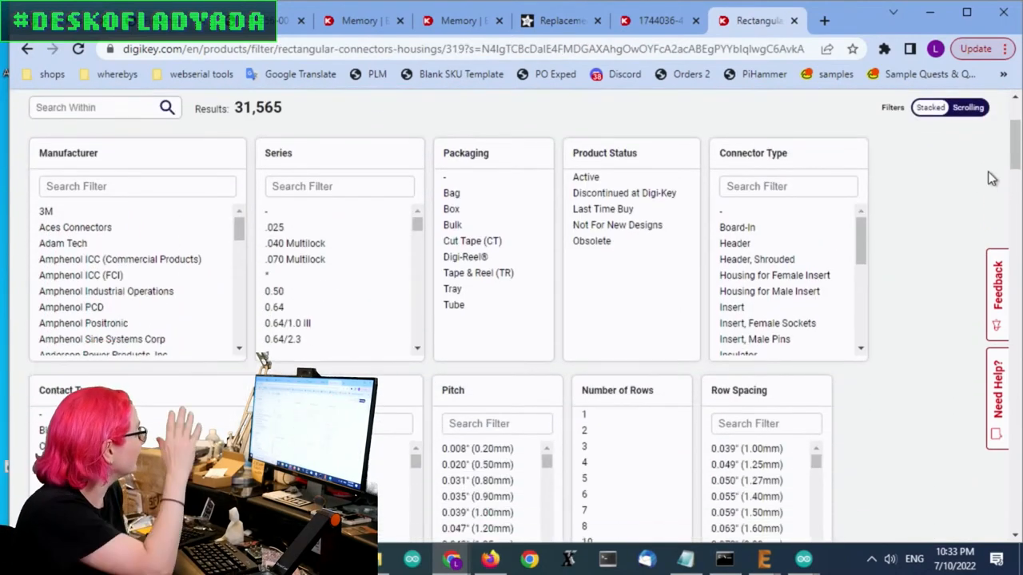
scroll("down", 3)
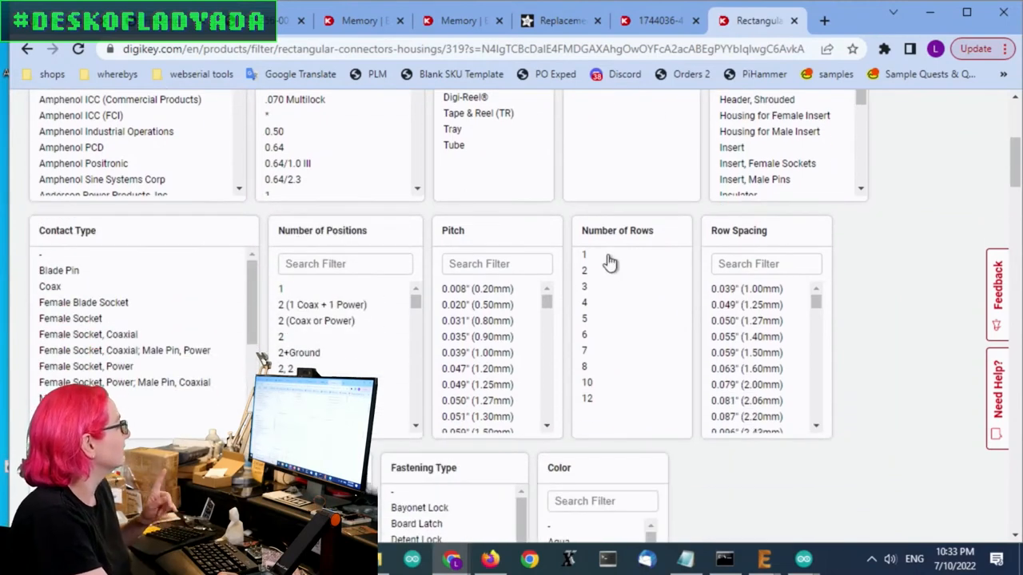
left_click(584, 254)
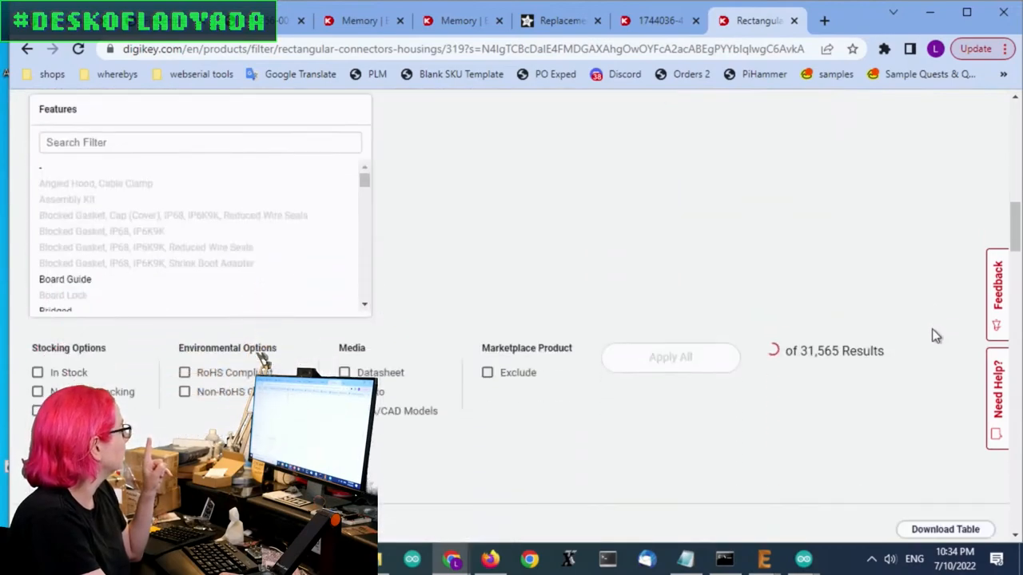
scroll("down", 3)
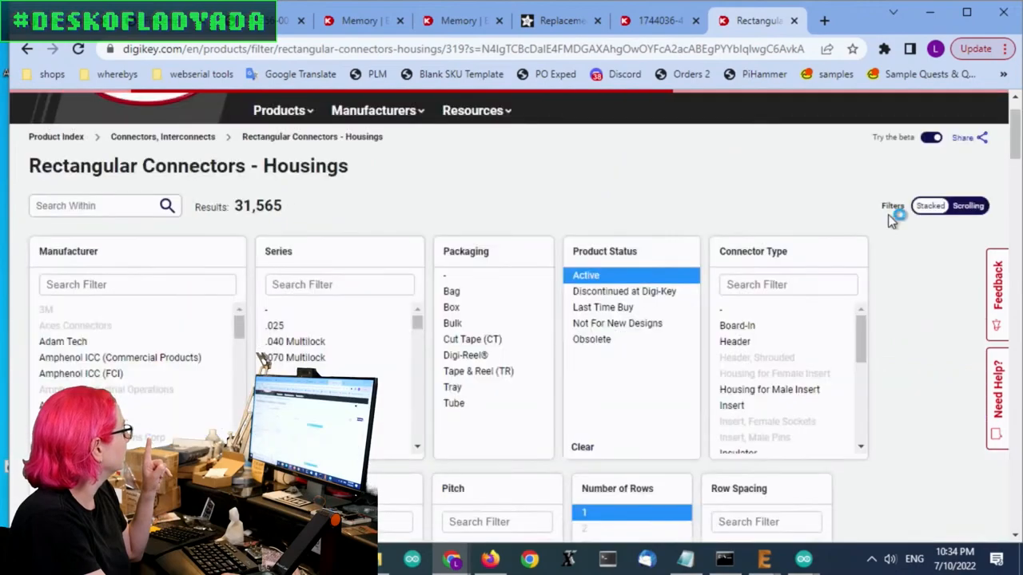
scroll("down", 3)
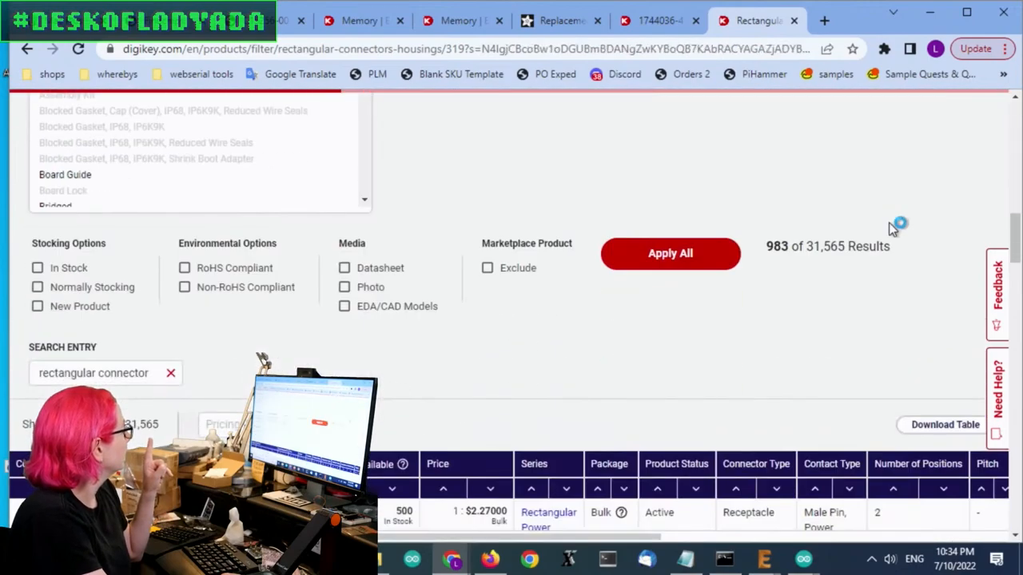
scroll("down", 3)
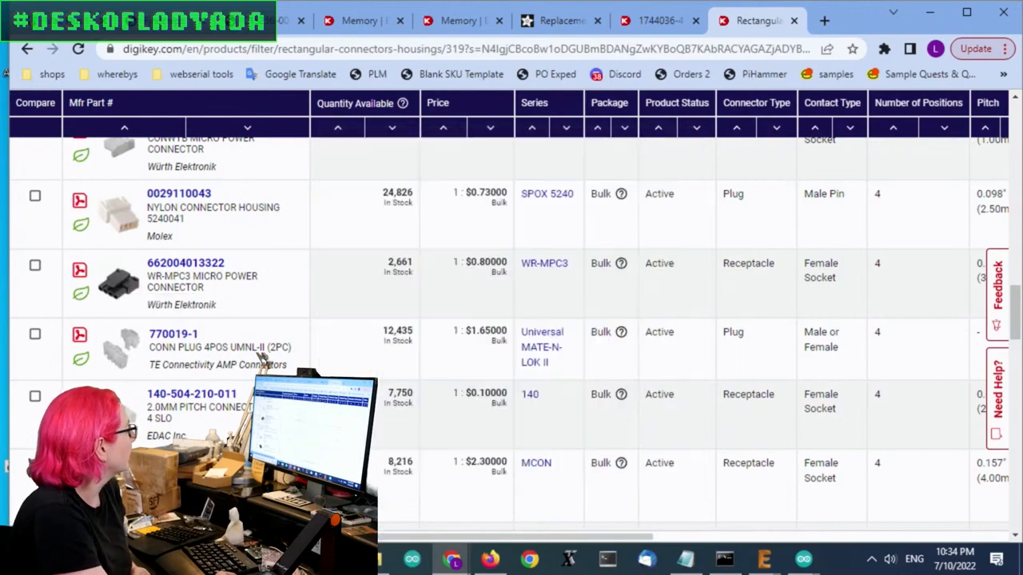
scroll("right", 3)
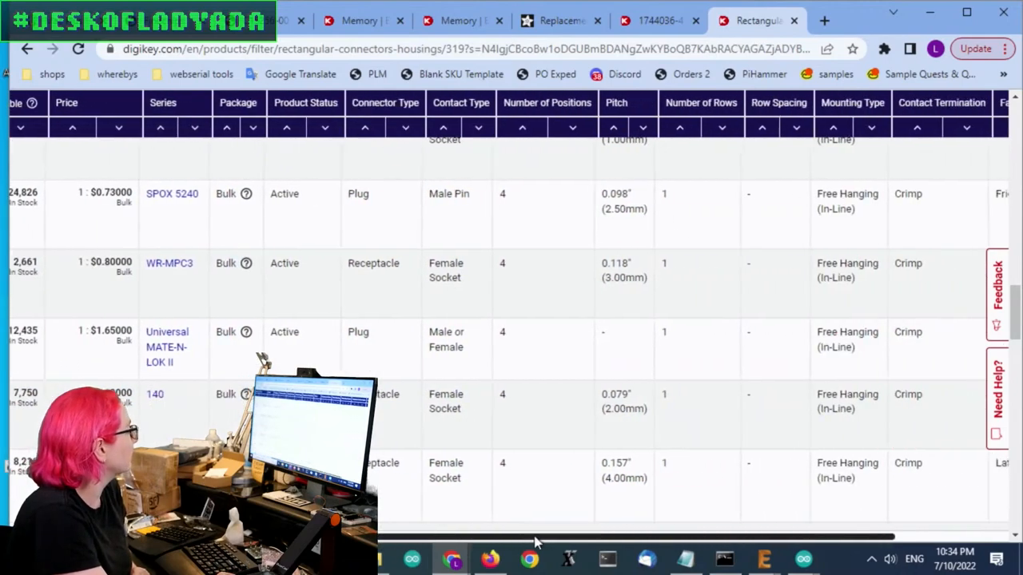
scroll("right", 3)
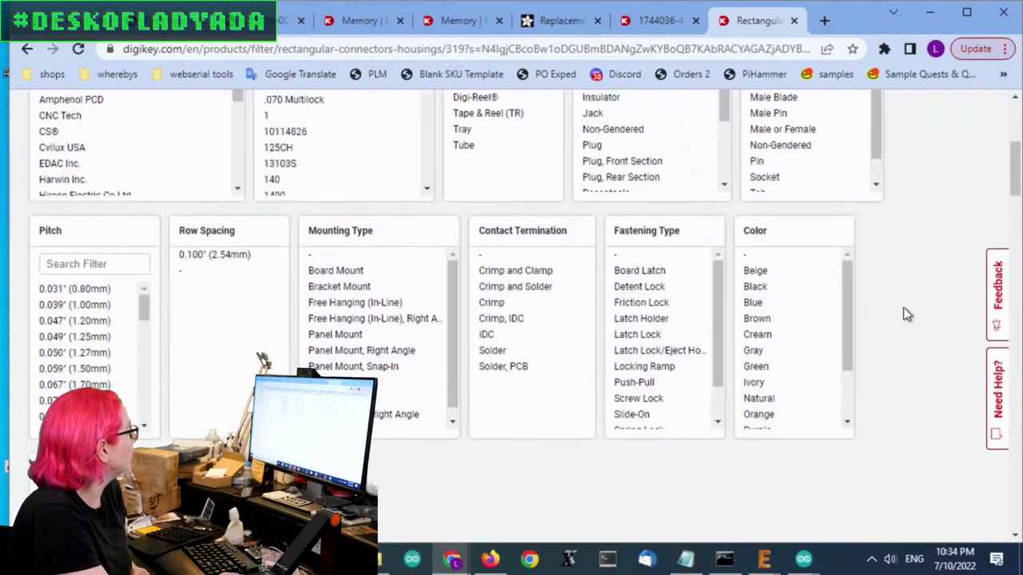
mouse_move(949, 236)
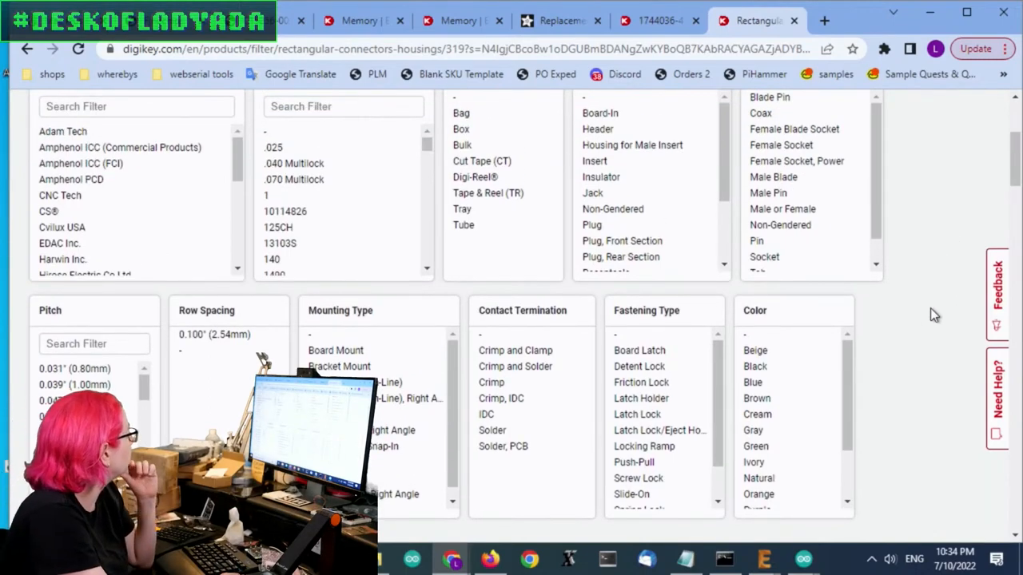
scroll("down", 3)
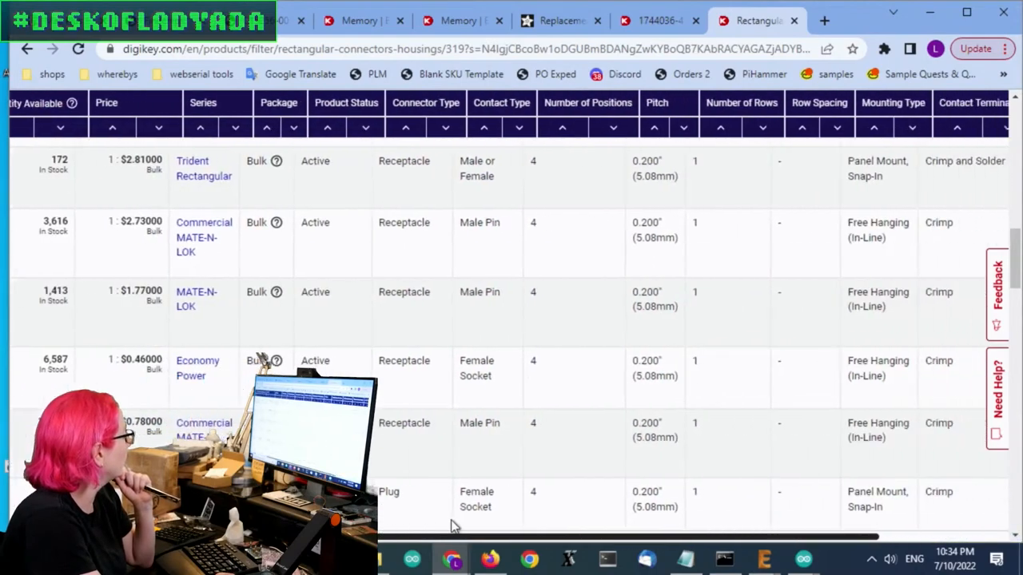
- Filter Fastening Type to Latch Holder and Latch Lock, cutting 39 housings to 24
scroll("right", 3)
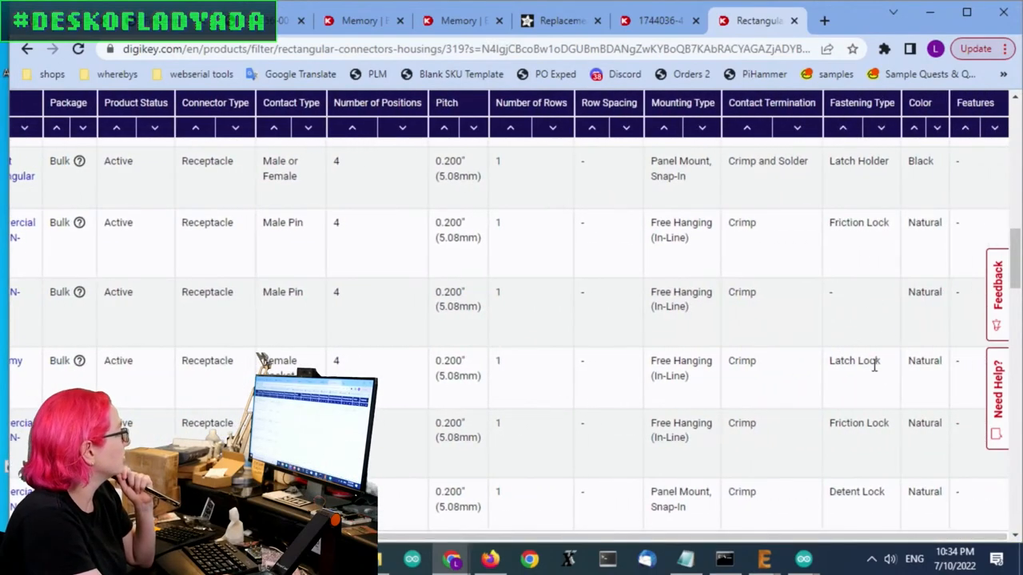
scroll("up", 3)
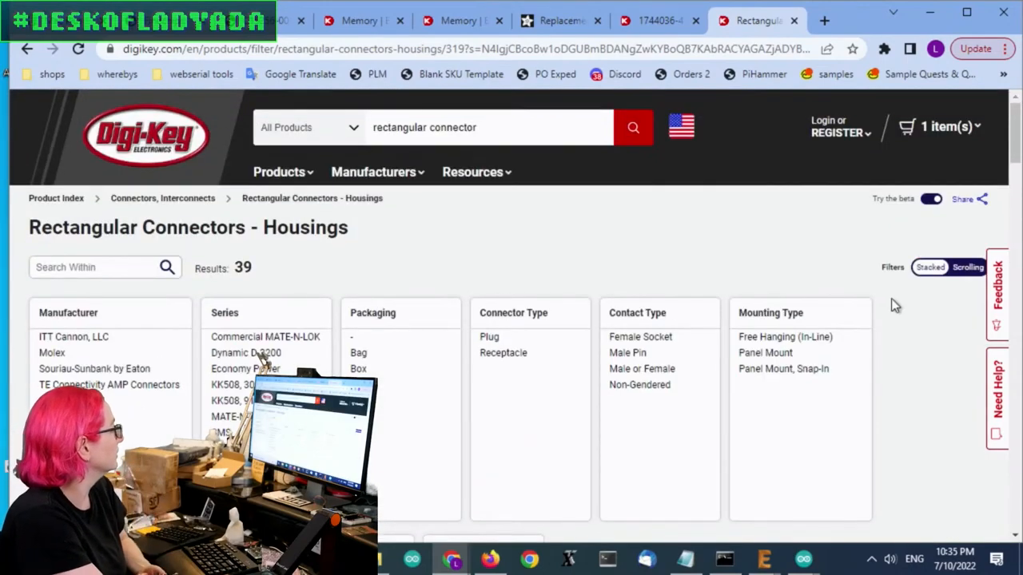
scroll("down", 3)
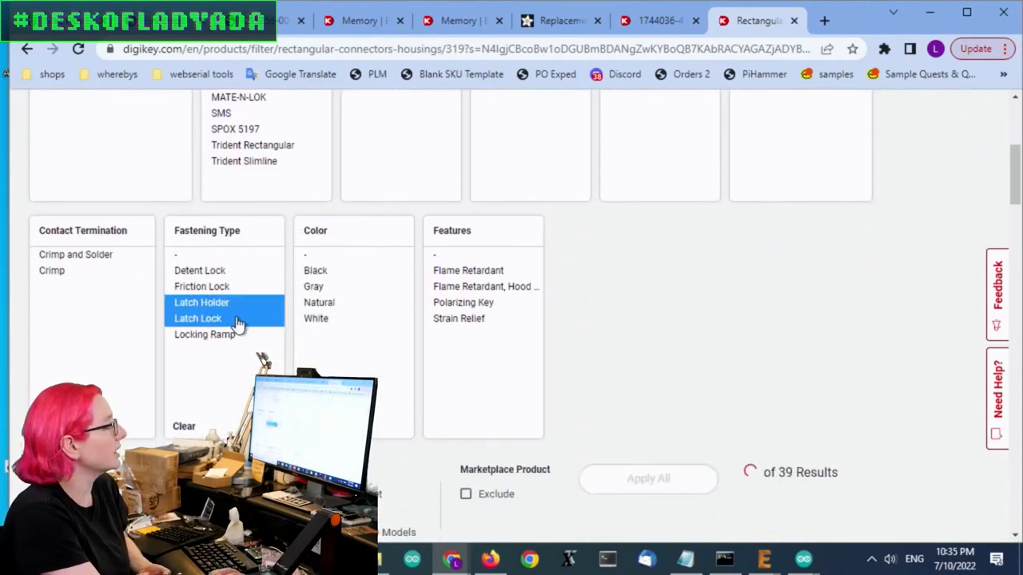
left_click(197, 318)
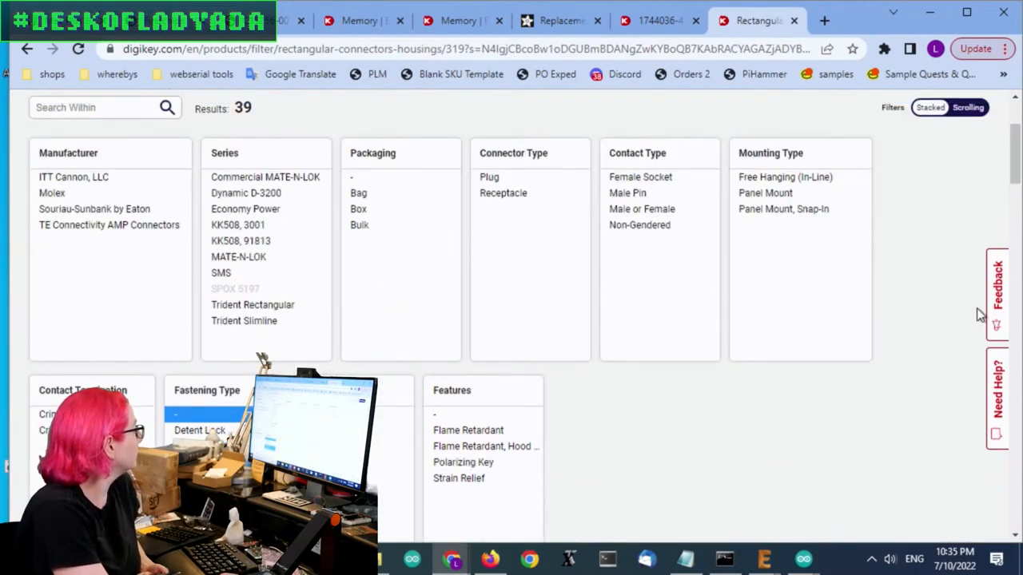
scroll("down", 3)
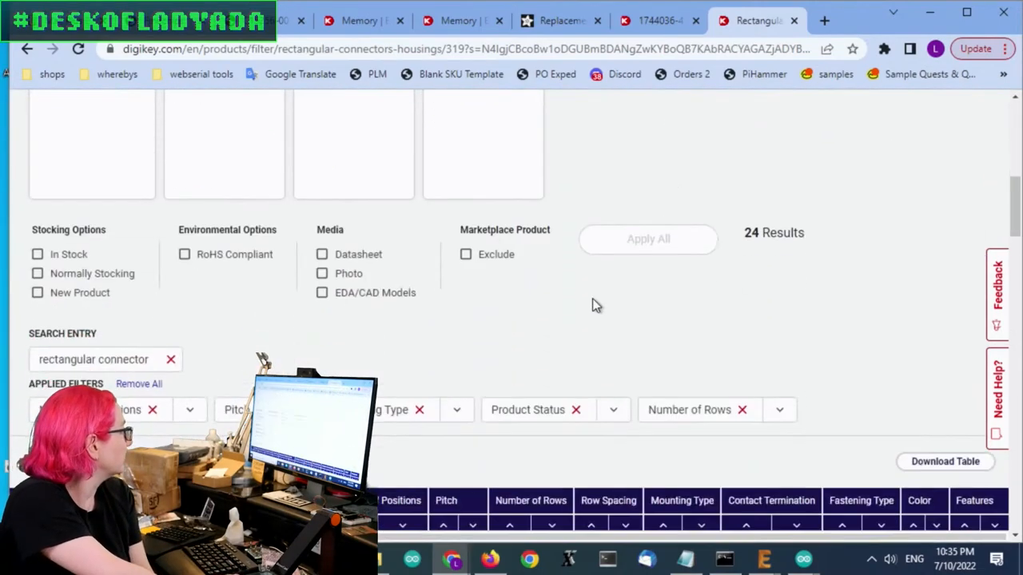
- Scroll the 24 housings and open the 1744036-4 receptacle housing product page
scroll("down", 3)
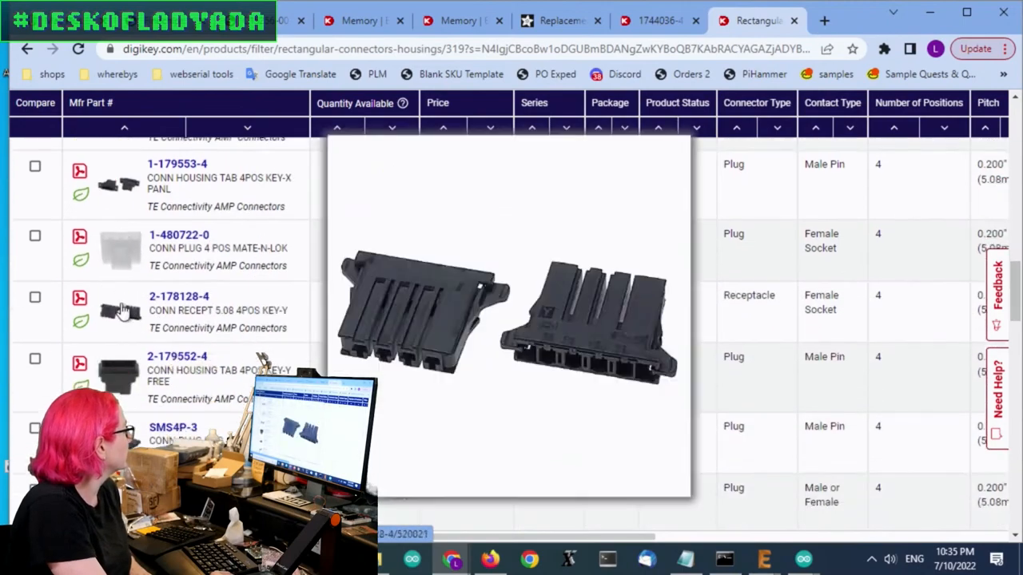
scroll("down", 3)
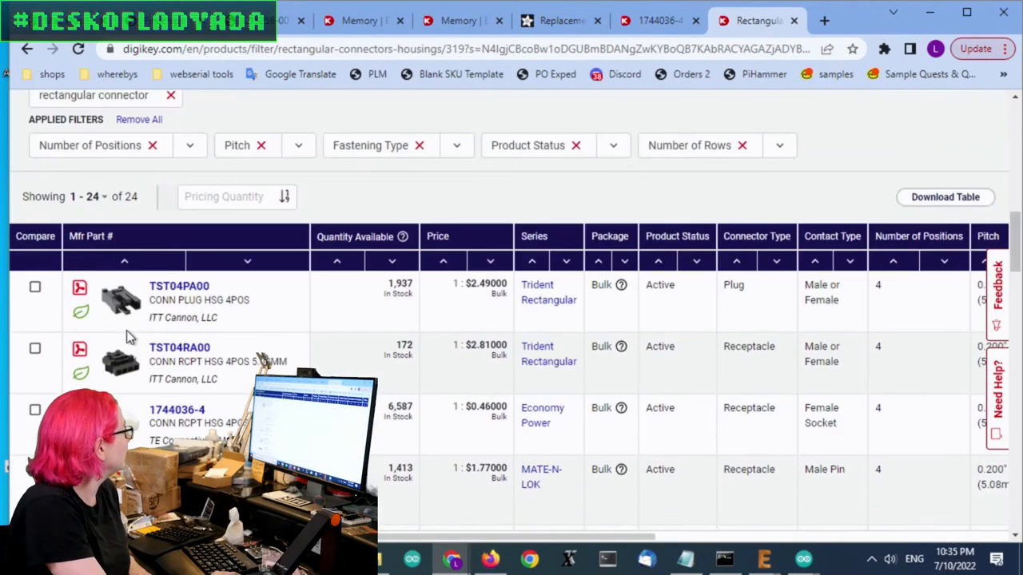
mouse_move(120, 368)
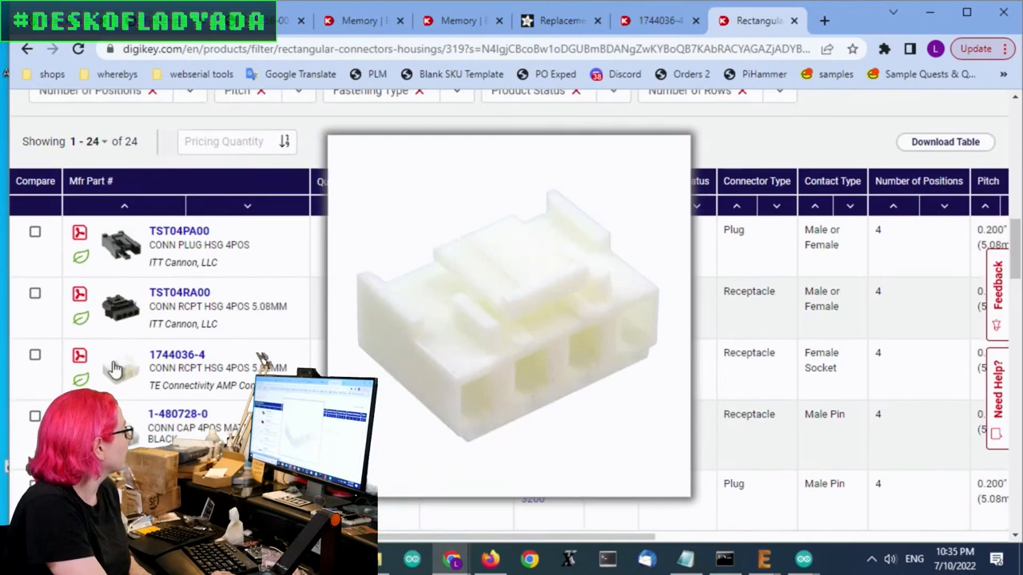
left_click(176, 354)
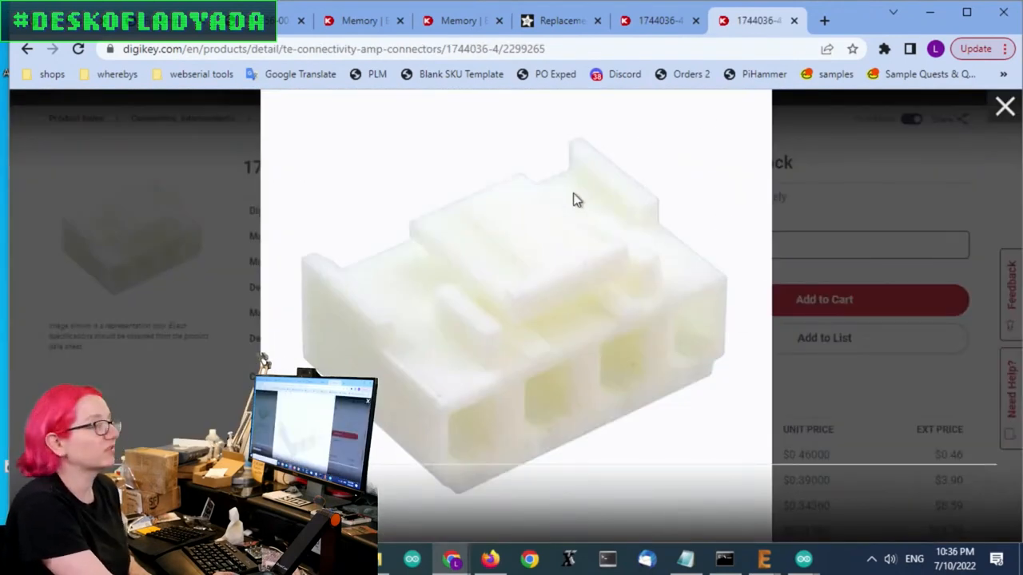
- Compare the Adafruit cable's connectors, then return to the 1744036-4 housing page
left_click(559, 20)
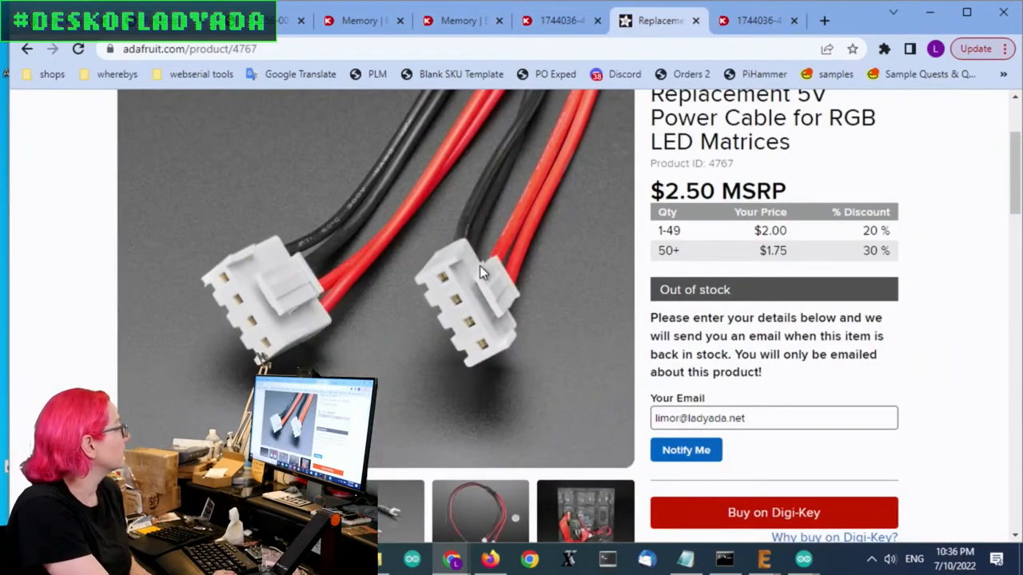
mouse_move(450, 272)
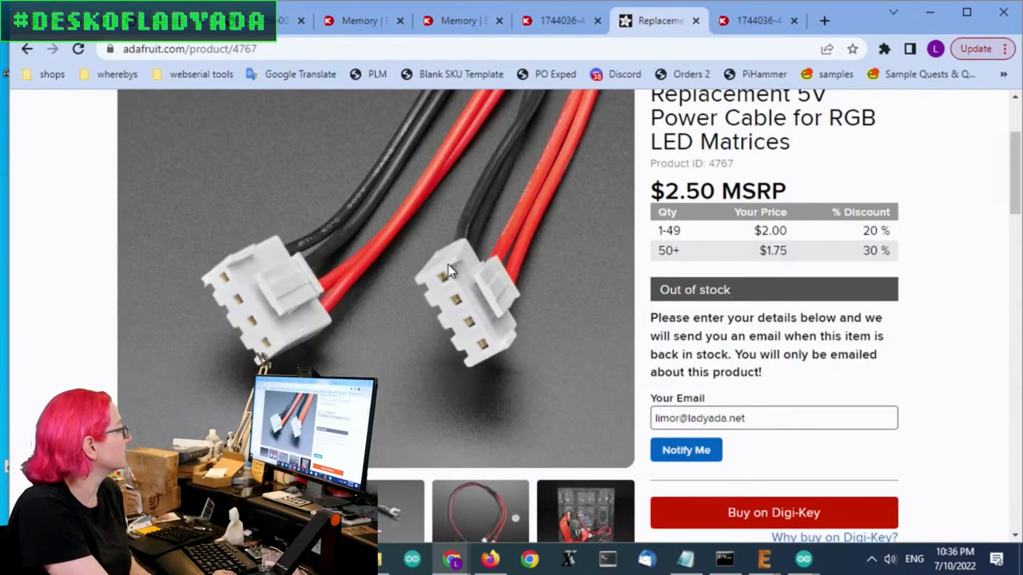
left_click(755, 20)
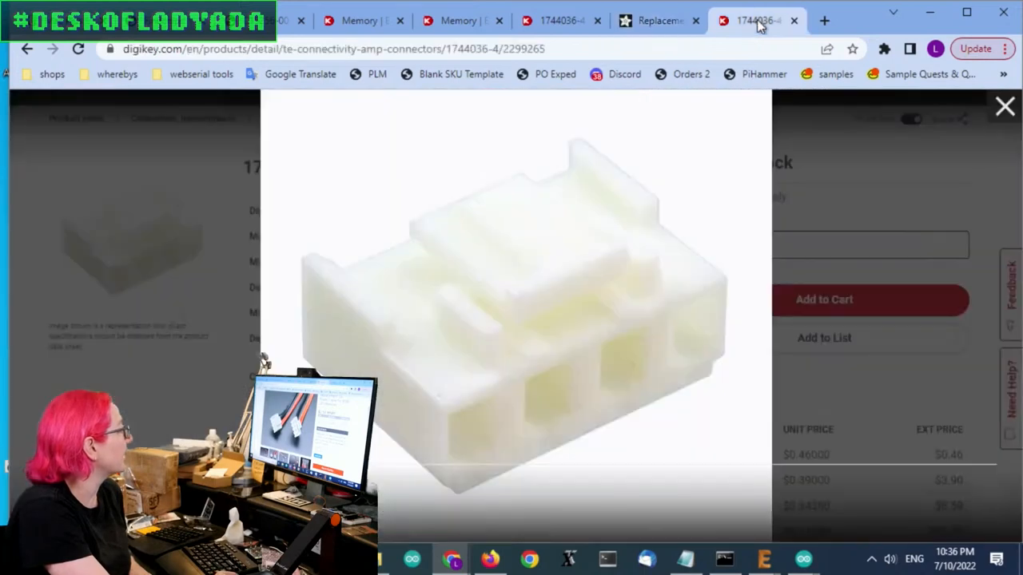
mouse_move(559, 345)
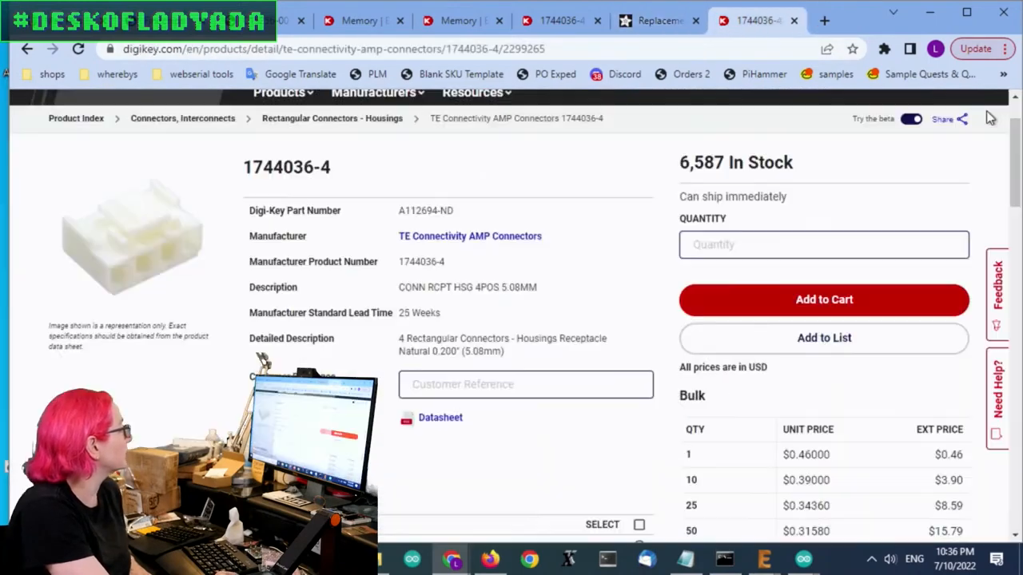
scroll("down", 3)
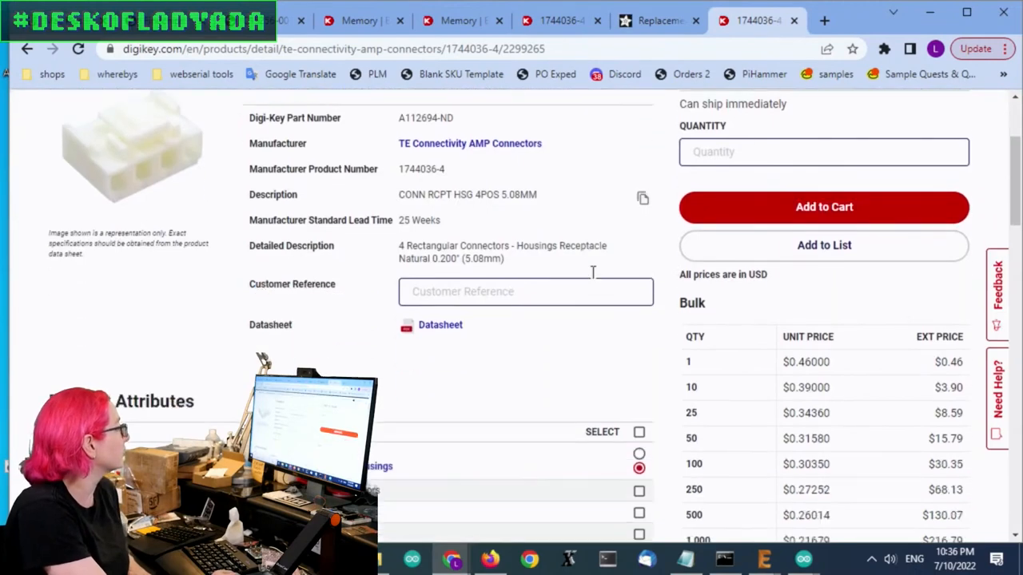
scroll("down", 3)
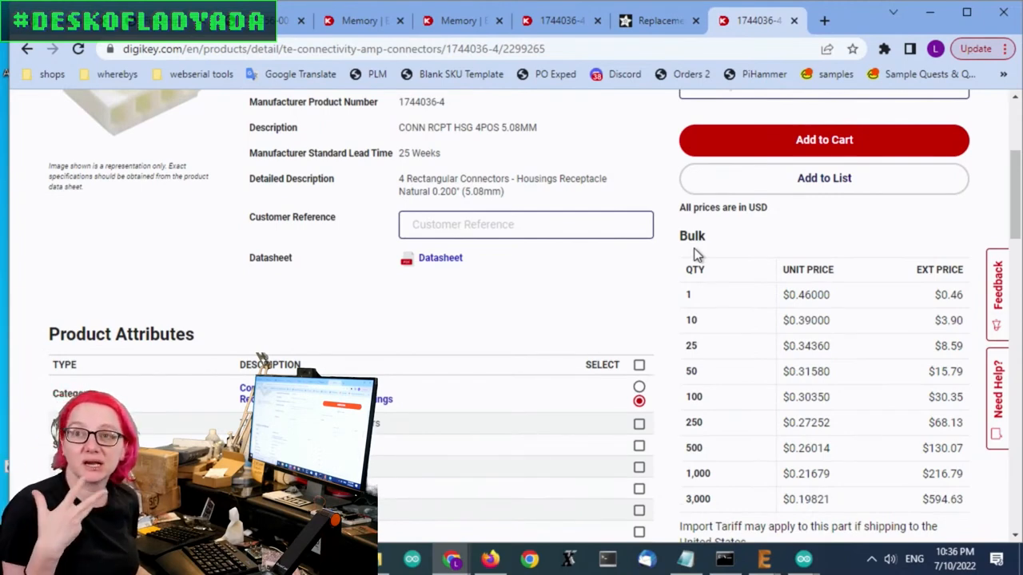
scroll("down", 3)
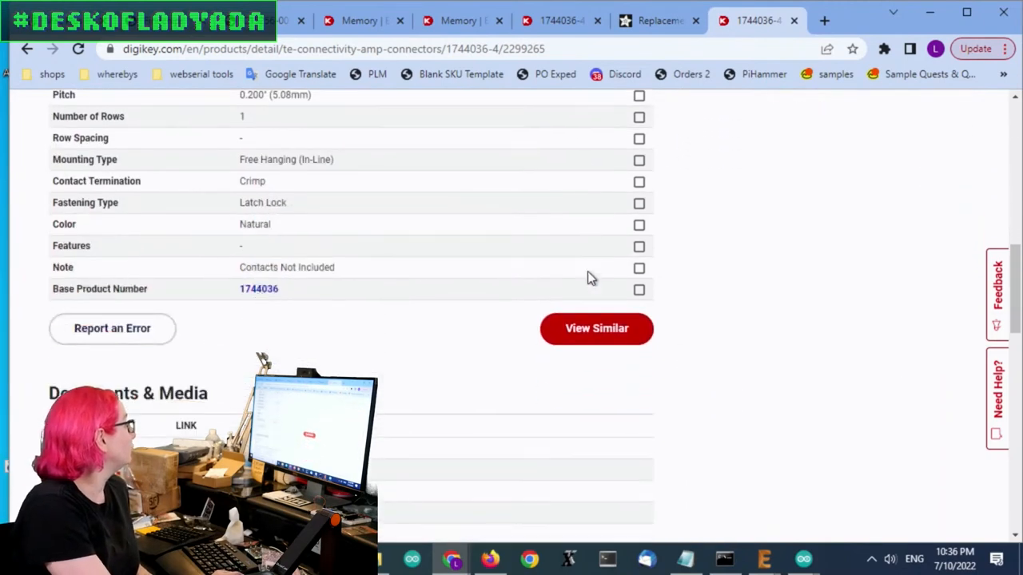
scroll("down", 3)
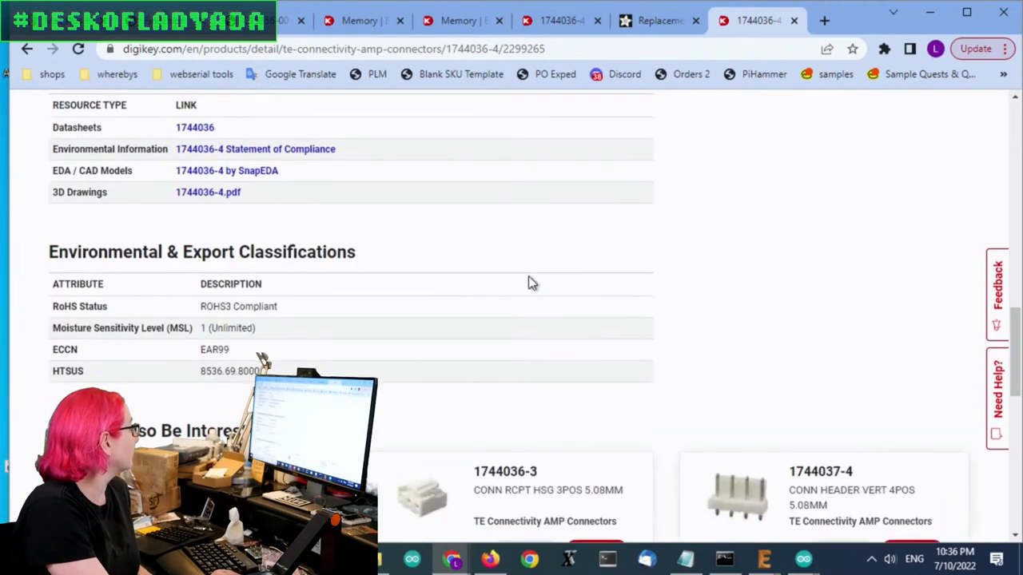
scroll("down", 3)
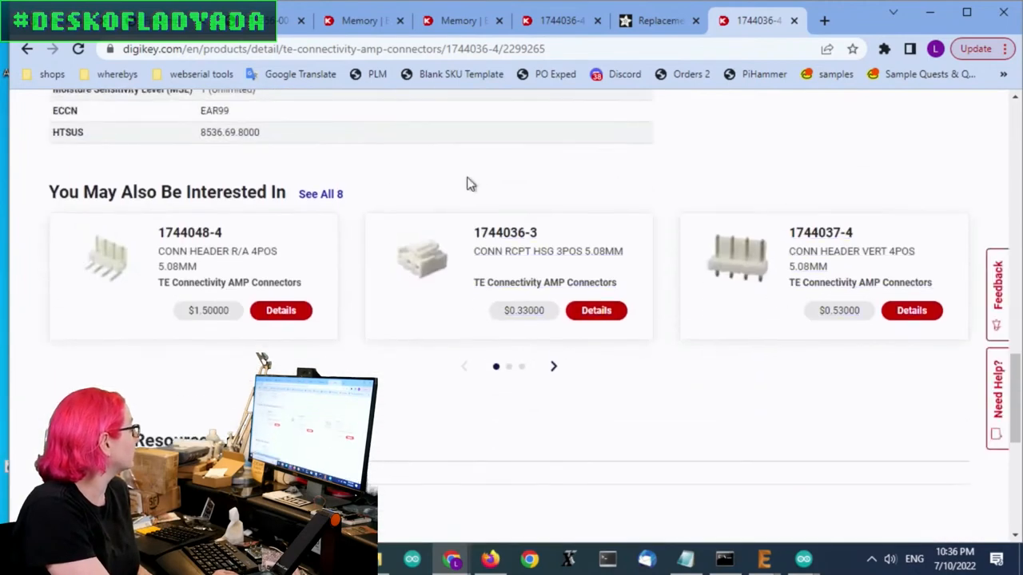
scroll("down", 3)
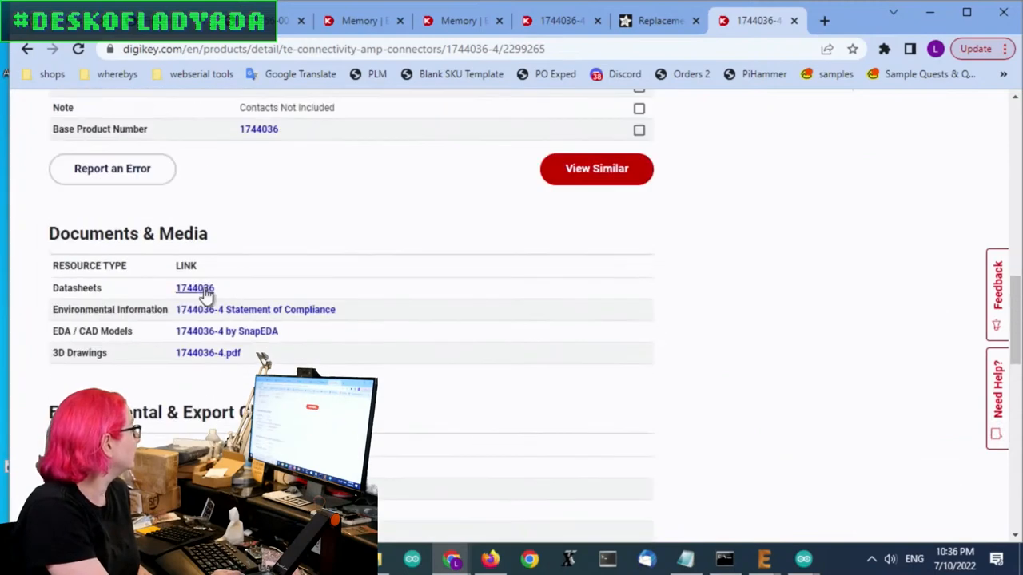
- Open the TE 1744036 customer drawing PDF, then switch to the Digi-Key results tab
left_click(195, 288)
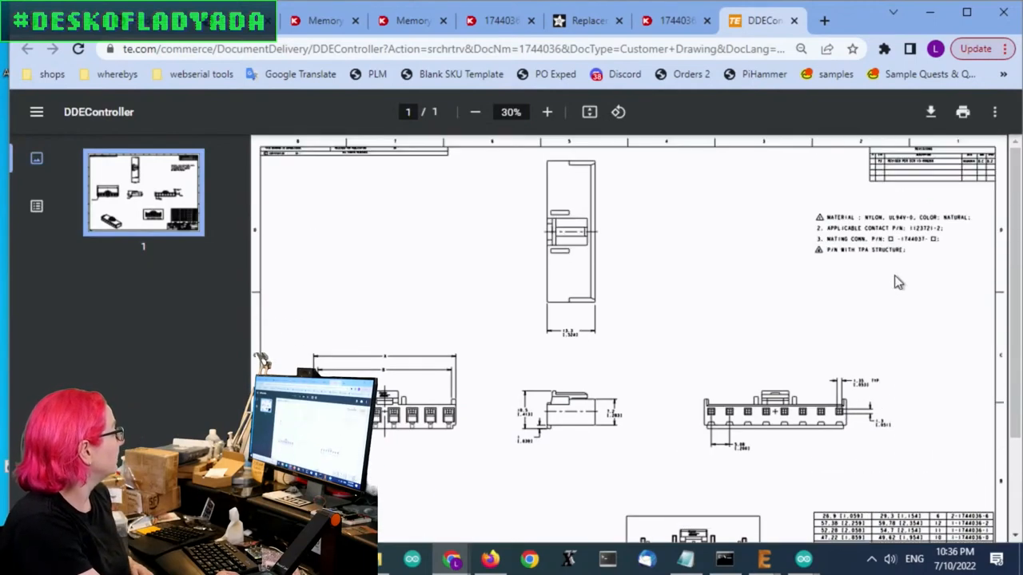
mouse_move(759, 342)
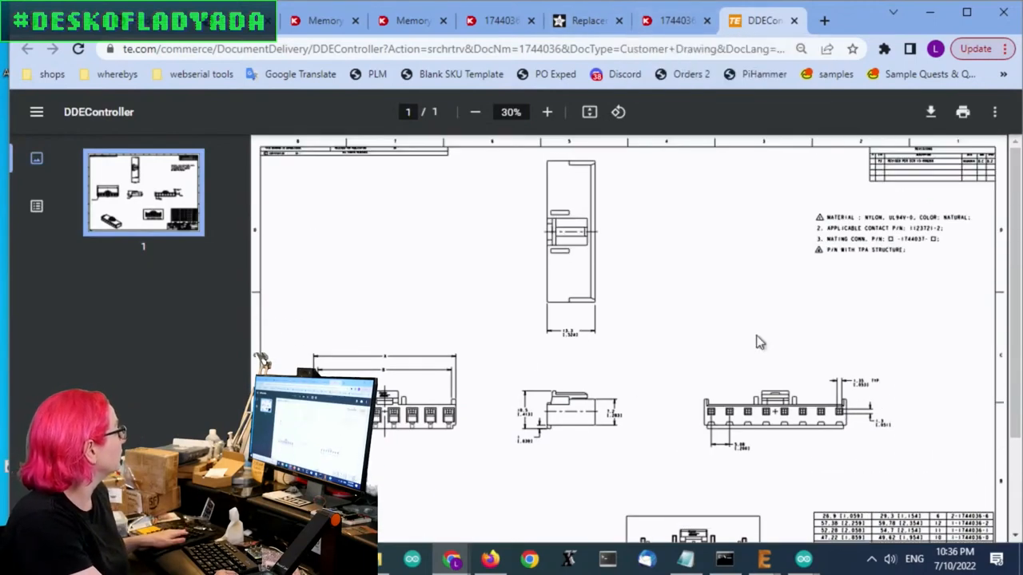
left_click(674, 20)
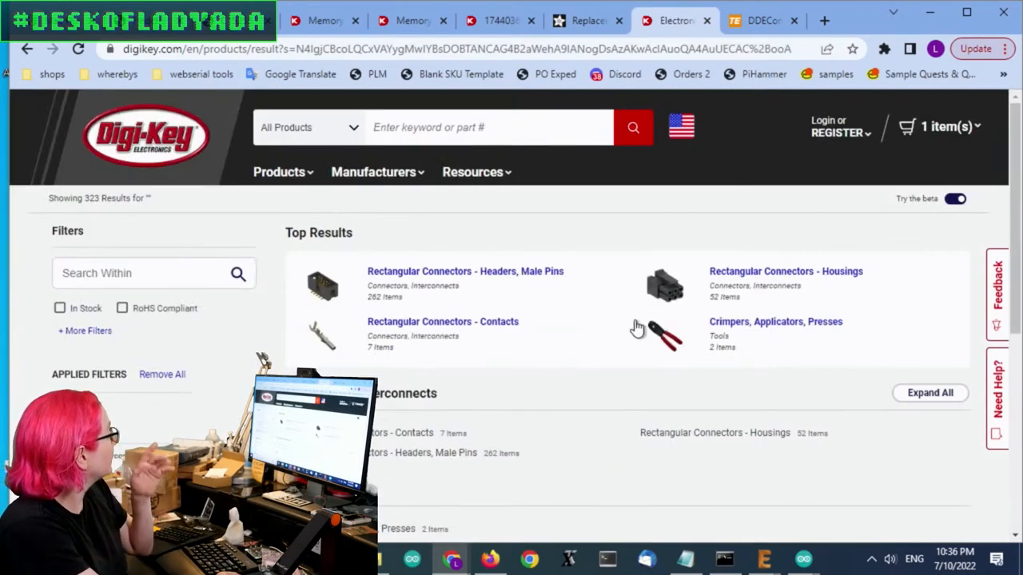
mouse_move(582, 347)
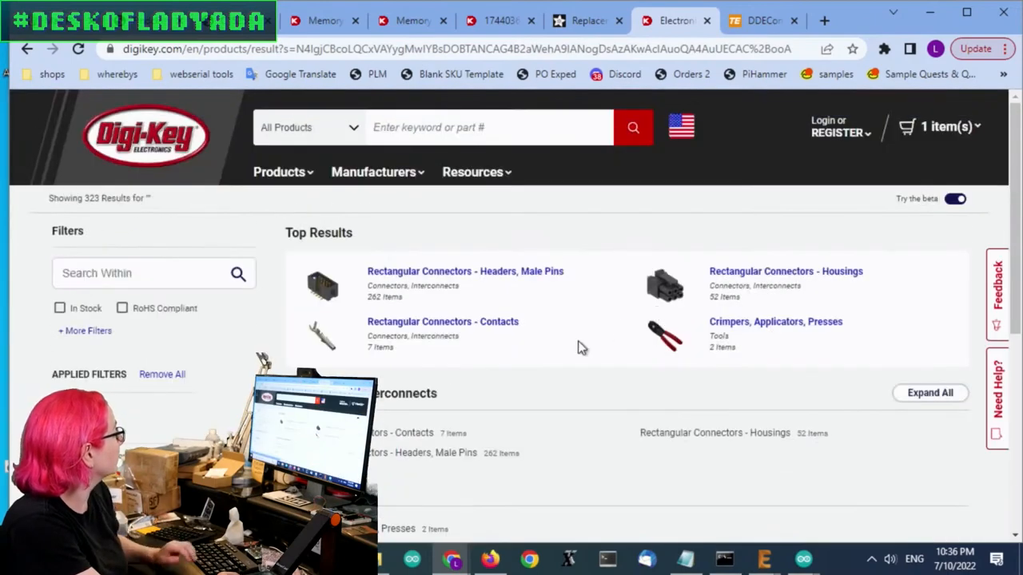
left_click(442, 321)
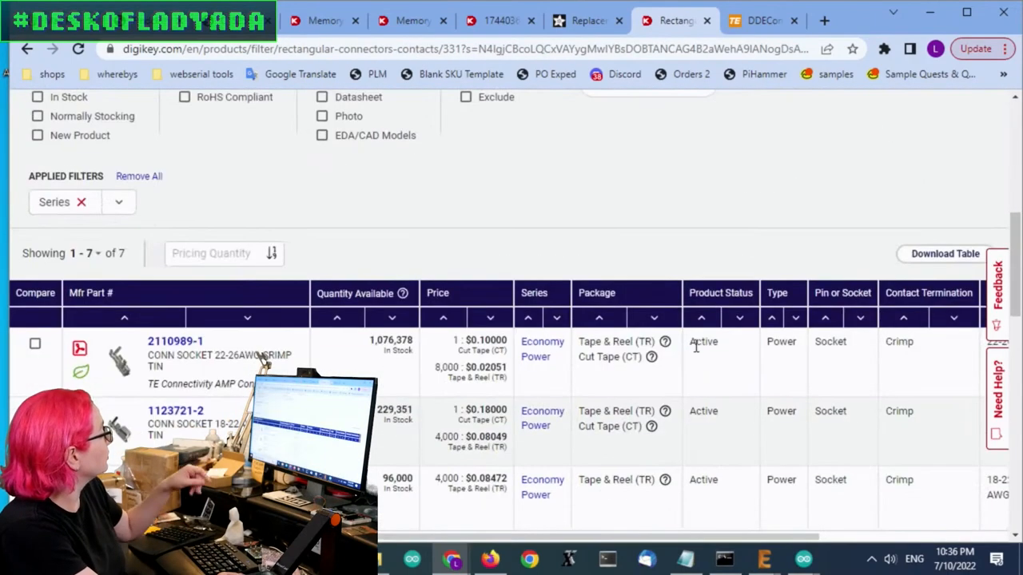
scroll("down", 3)
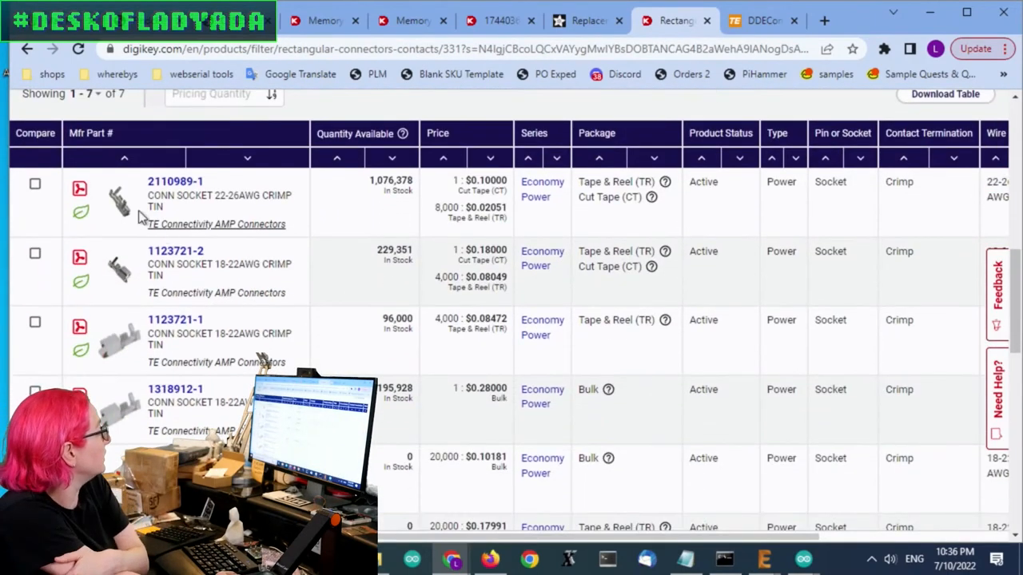
mouse_move(528, 216)
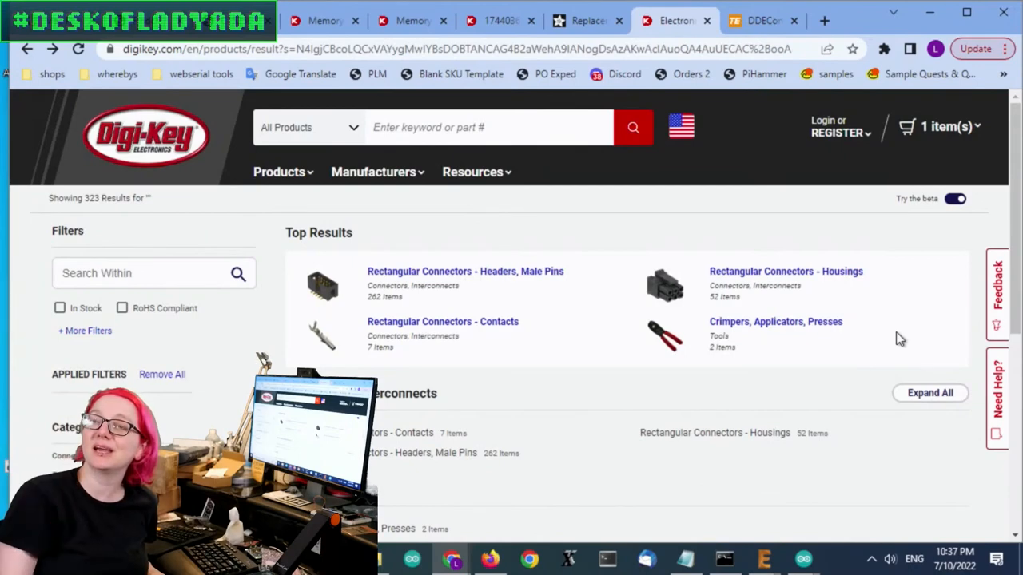
mouse_move(407, 42)
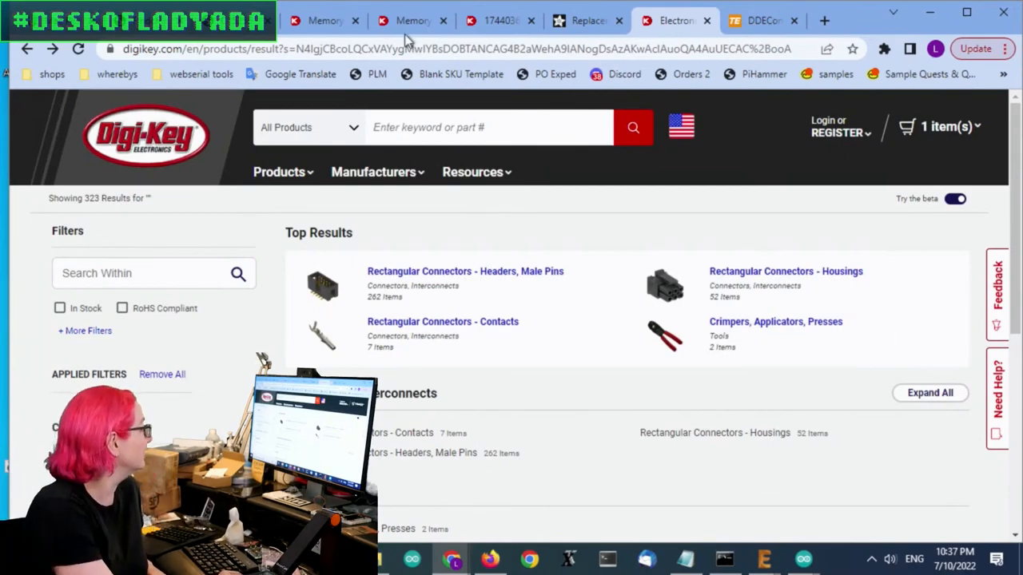
- Go back to the TE 1744036-4 receptacle housing page and enlarge its product photo
left_click(775, 321)
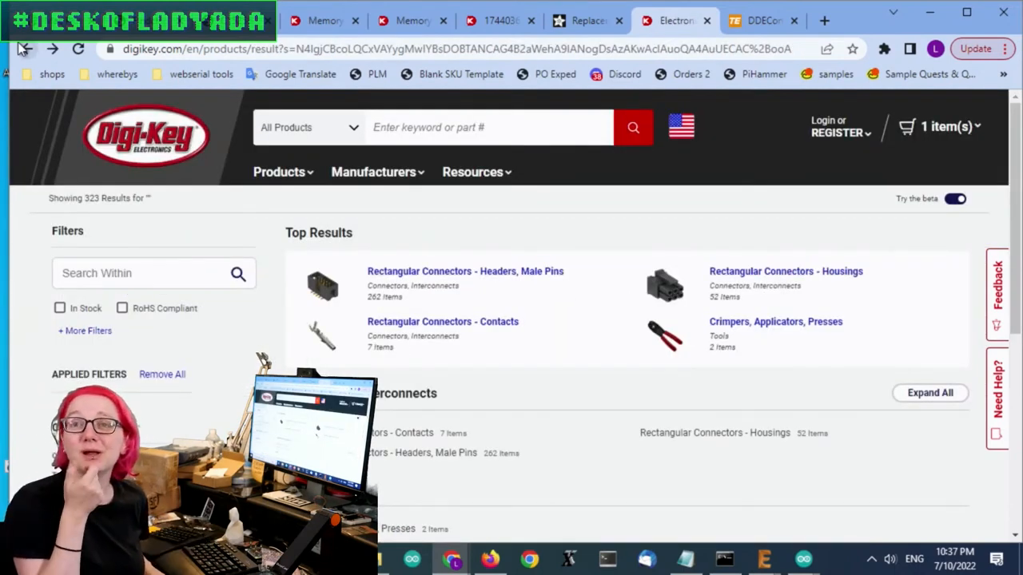
mouse_move(620, 281)
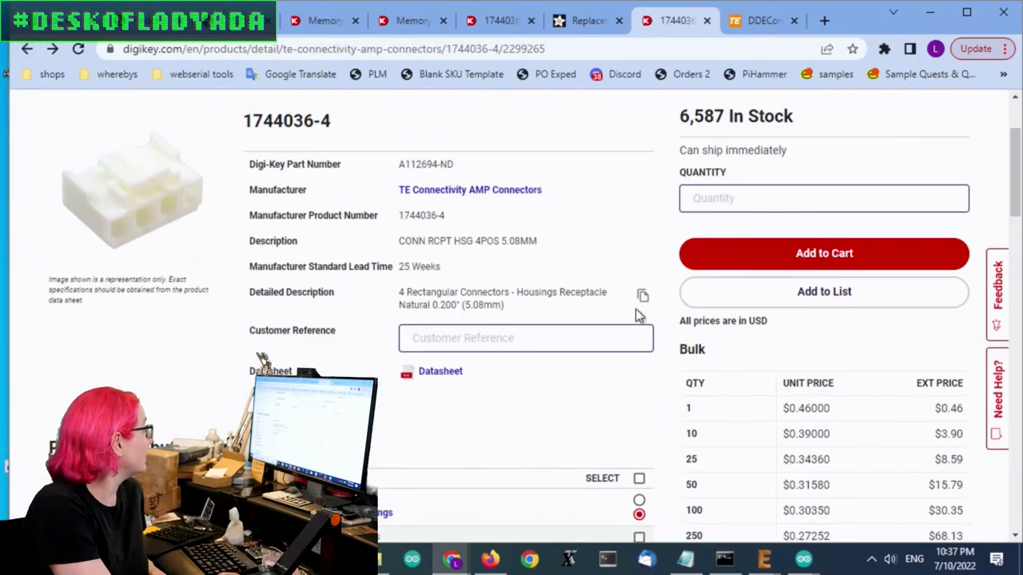
left_click(132, 192)
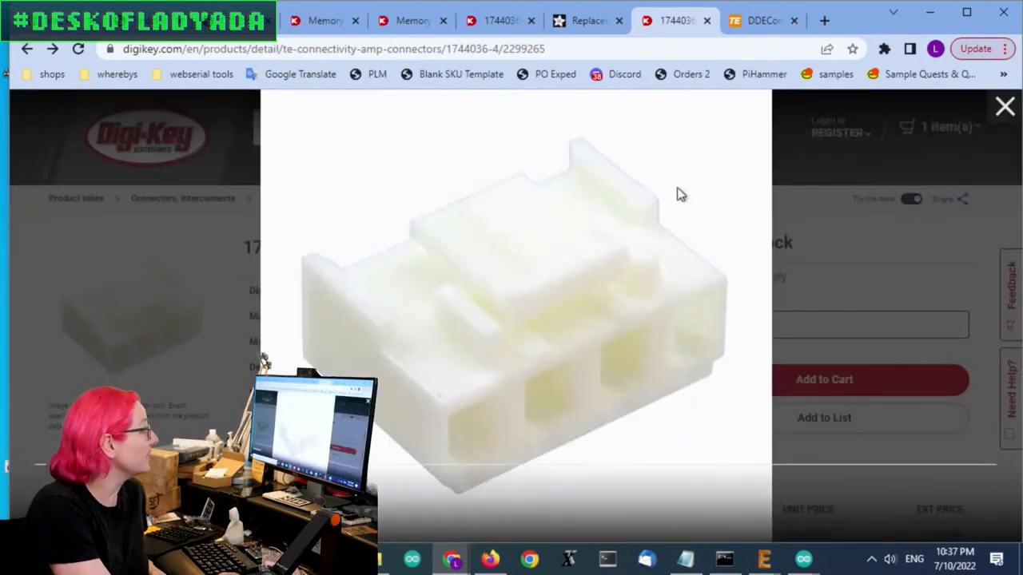
mouse_move(704, 312)
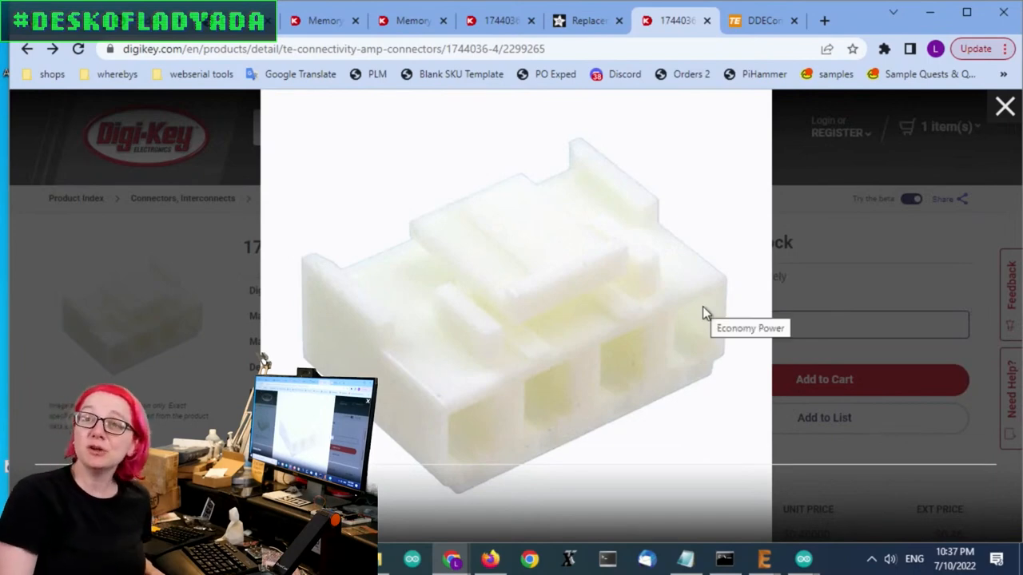